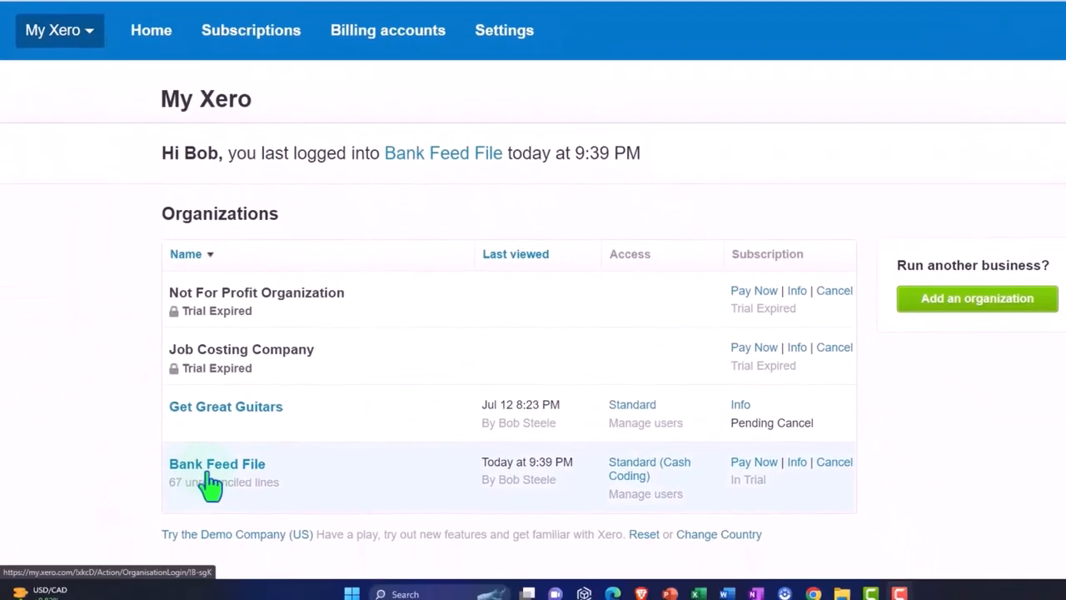
- Enter the Bank Feed File organisation and duplicate its dashboard into three browser tabs
click(217, 463)
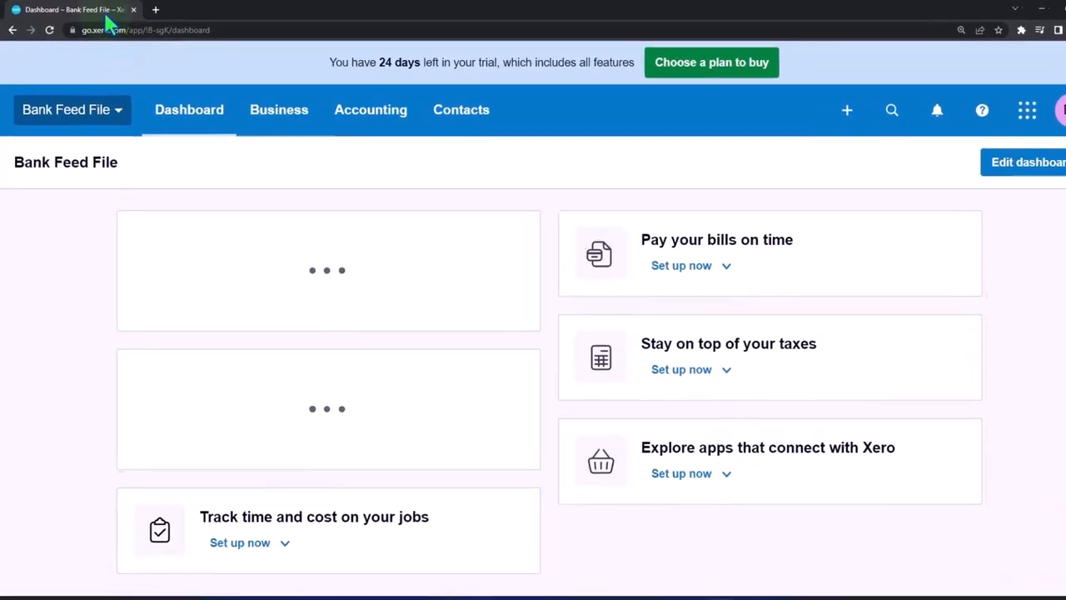
right_click(75, 10)
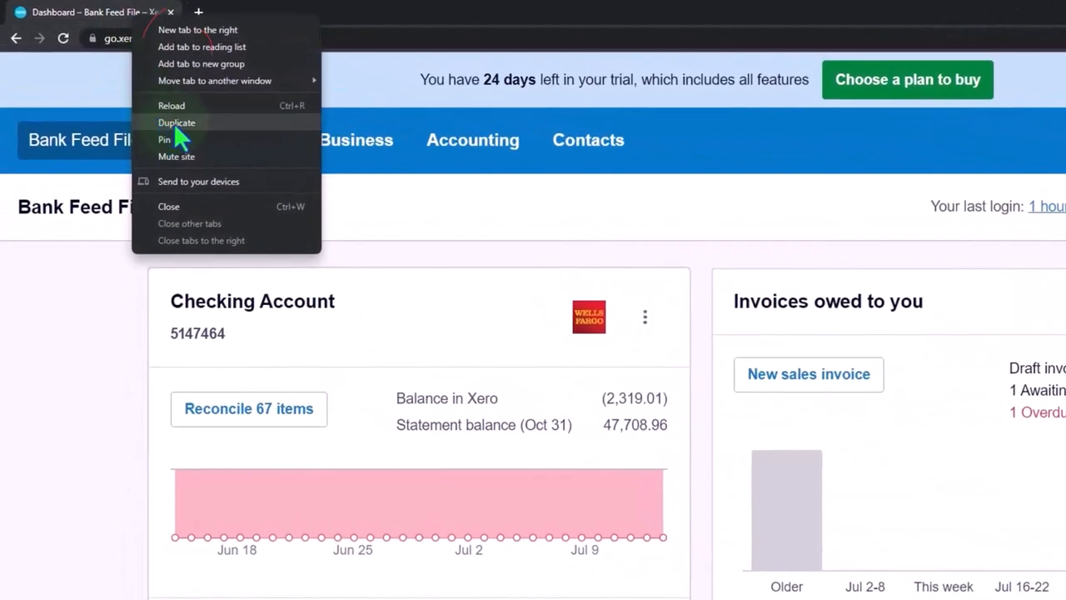
click(177, 123)
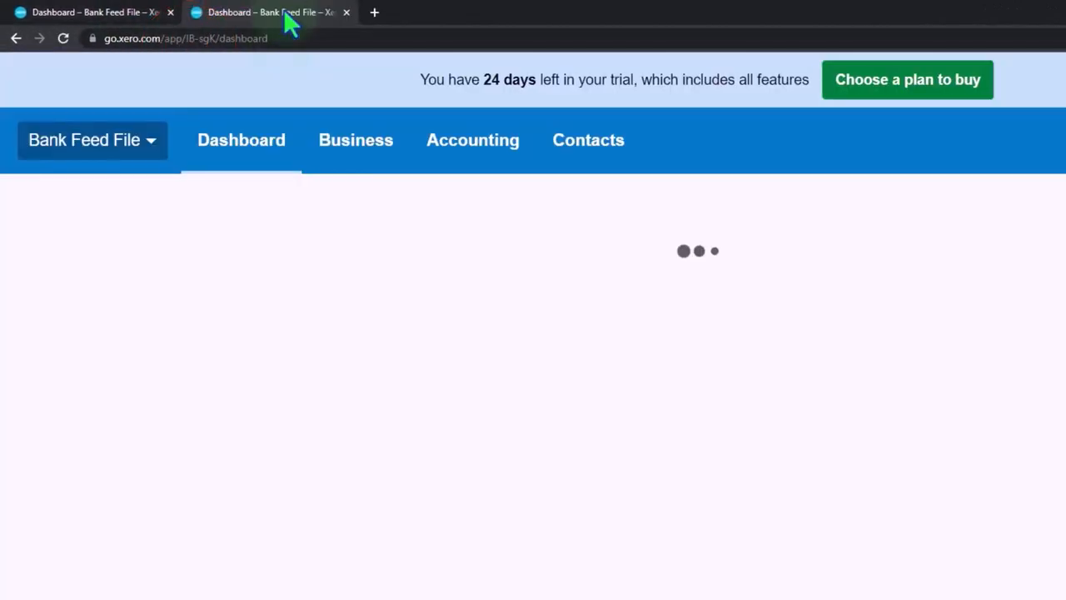
right_click(267, 12)
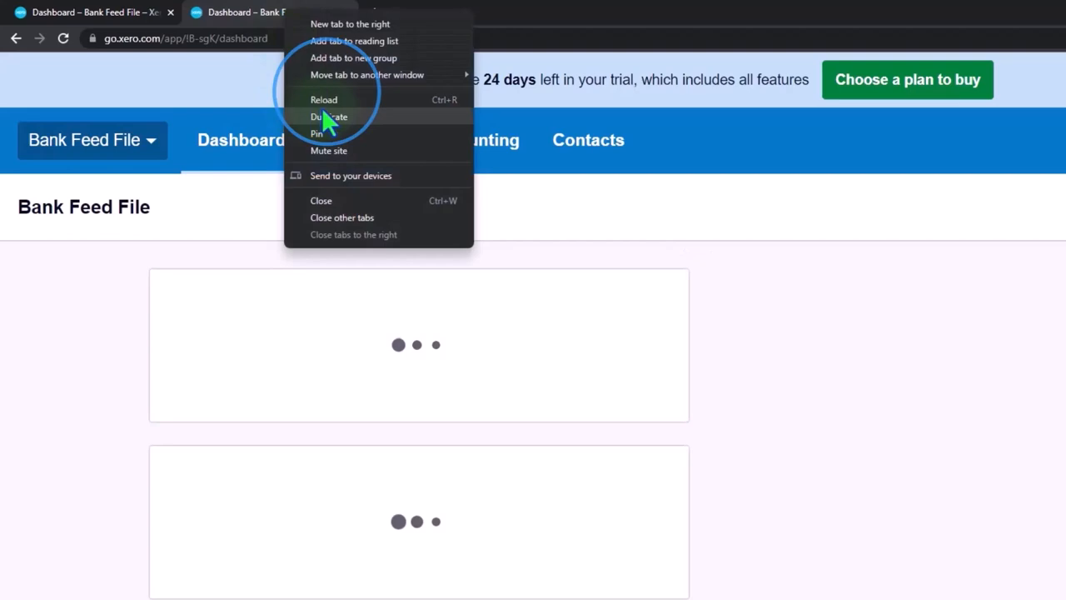
click(328, 117)
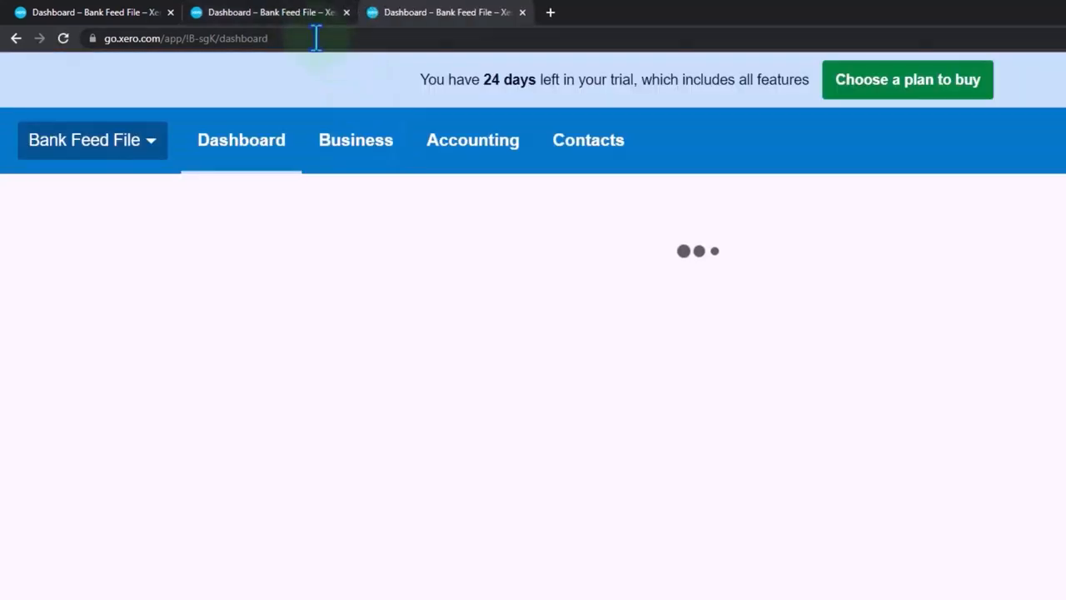
- From the Accounting menu bring up the Income Statement (Profit and Loss) report
click(379, 113)
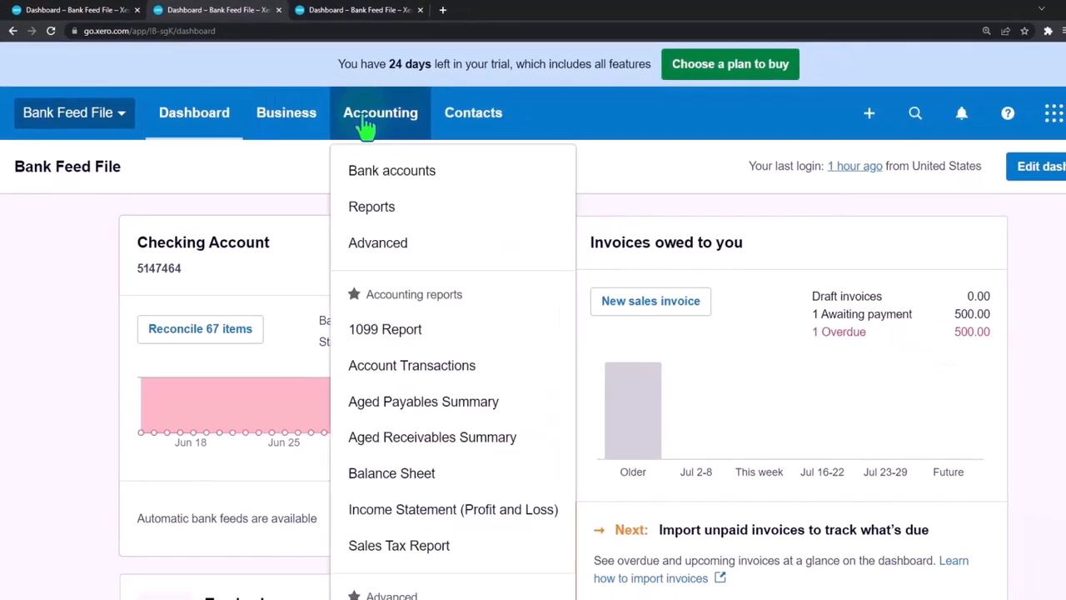
mouse_move(392, 473)
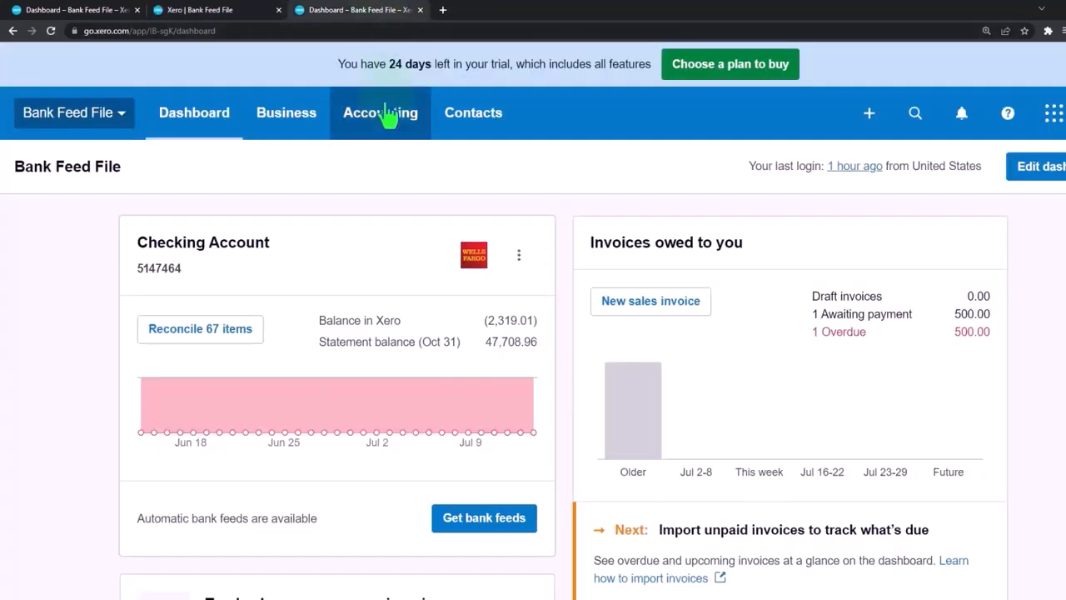
click(379, 113)
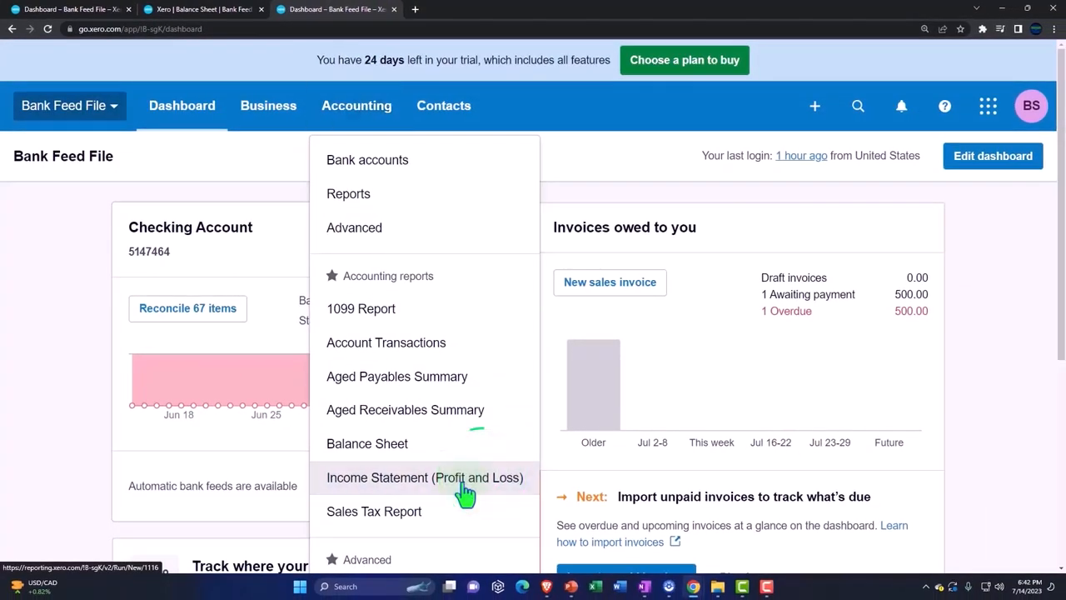
click(425, 476)
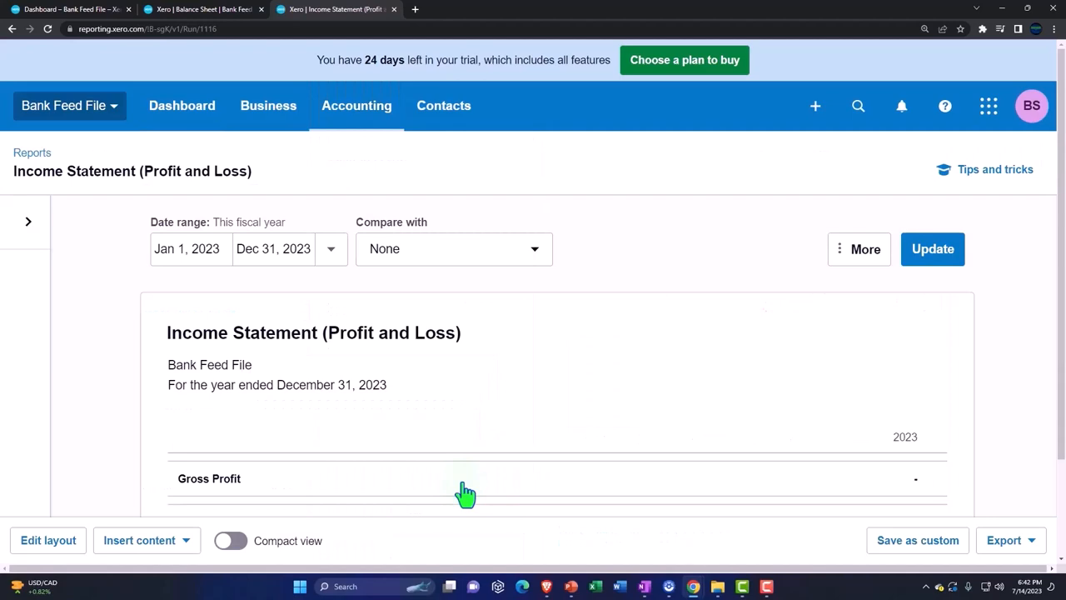
- Set the report range to January 1 – December 31, 2022 and update it
click(186, 249)
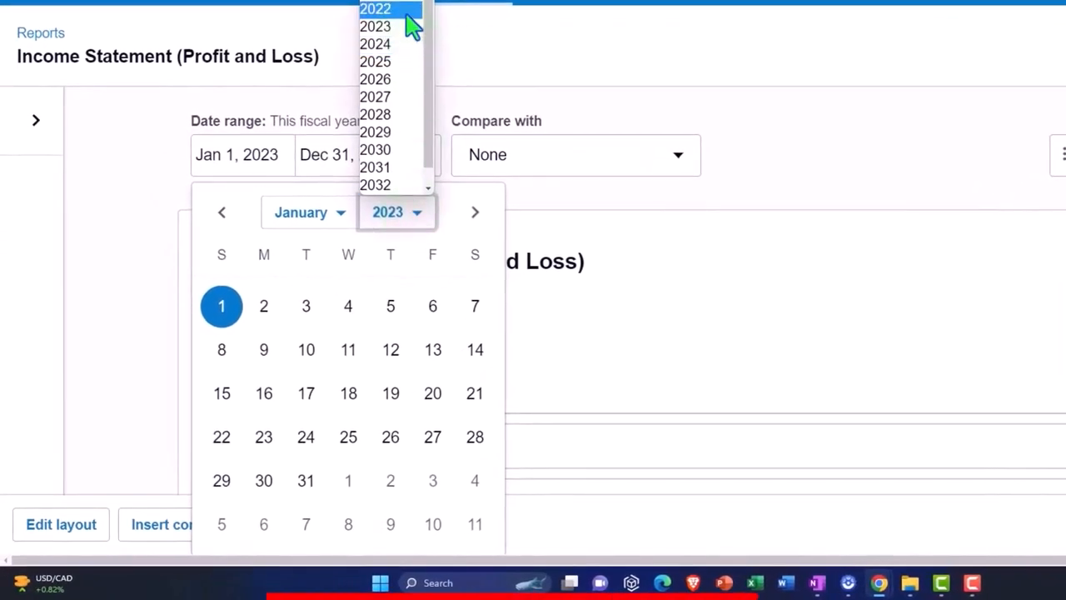
click(374, 10)
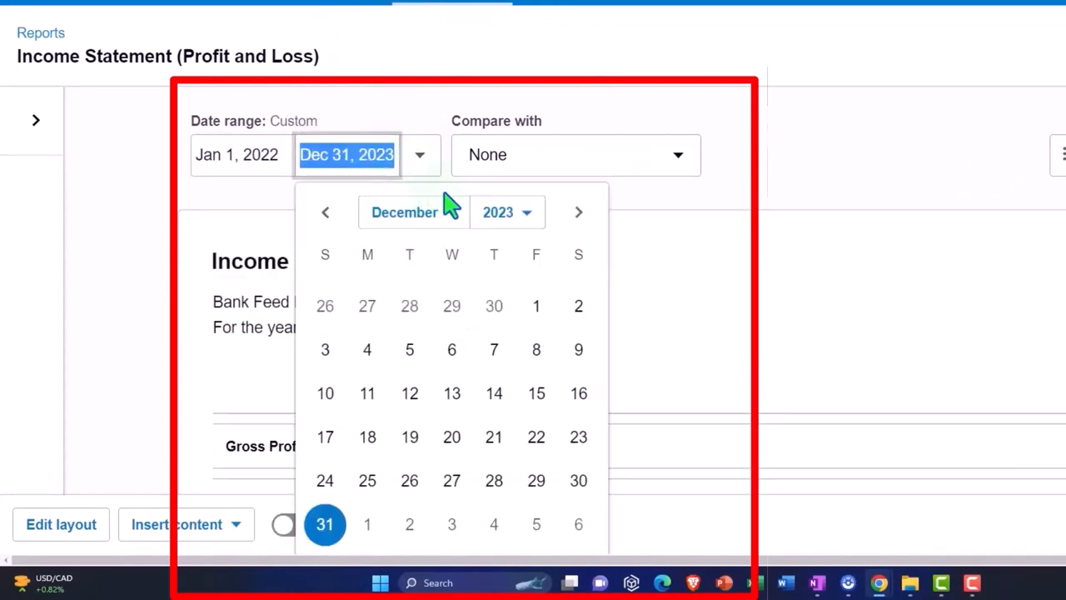
click(506, 212)
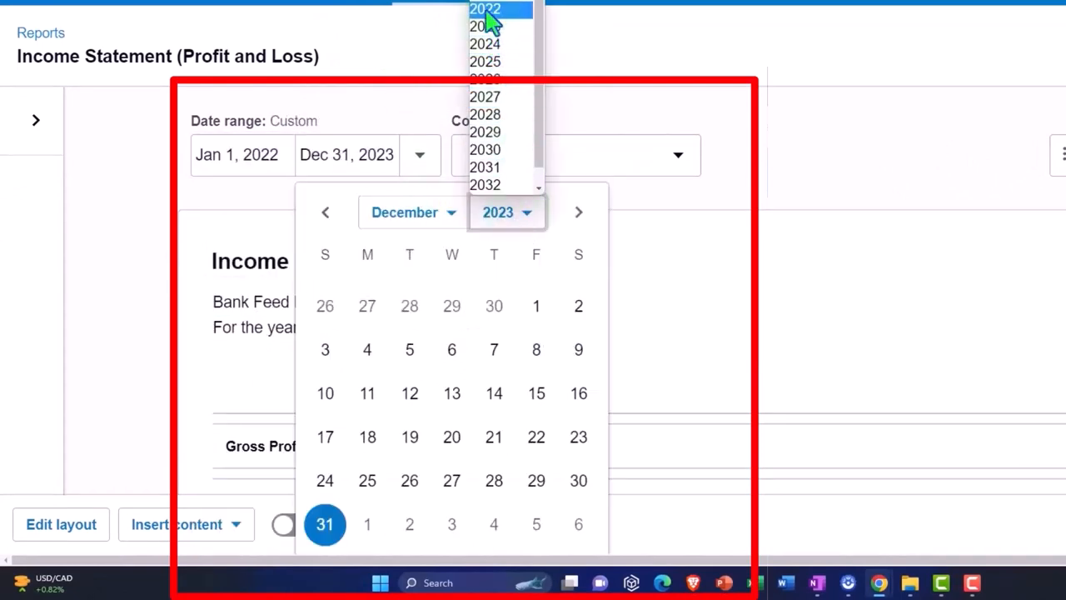
click(484, 10)
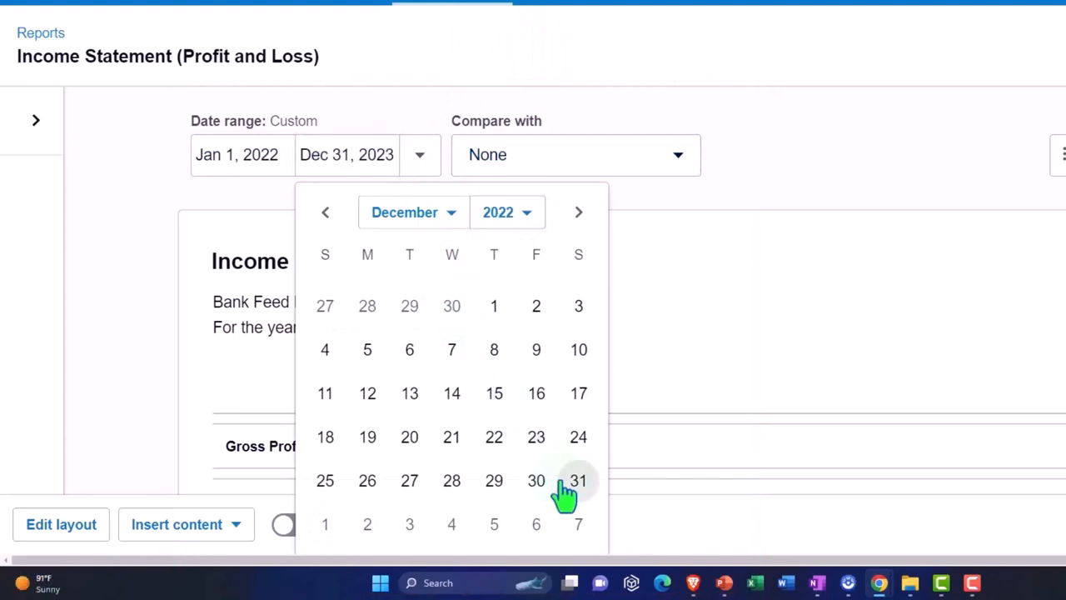
click(578, 480)
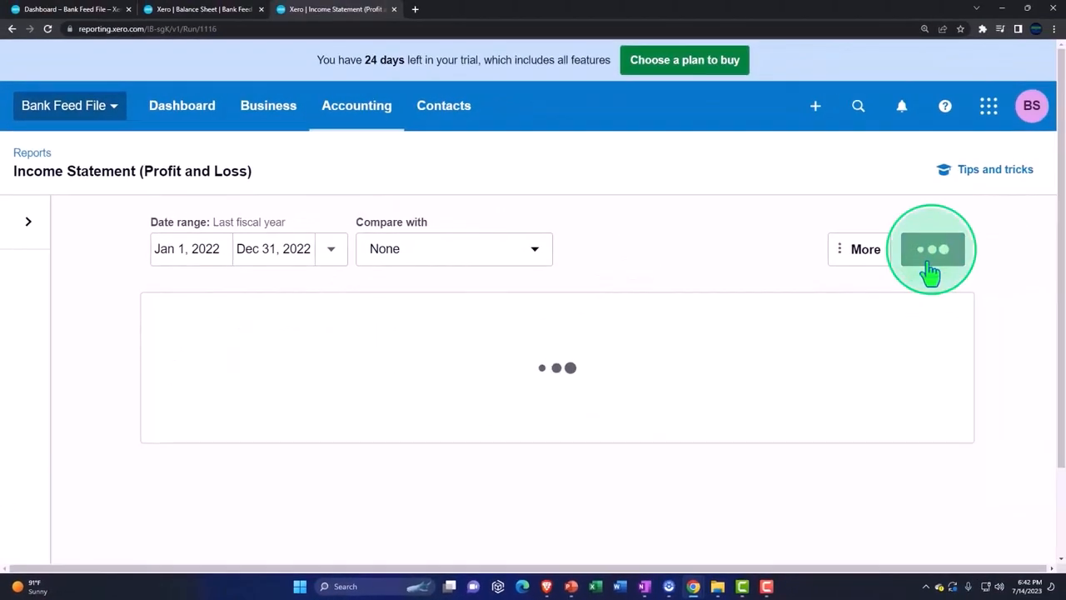
click(933, 250)
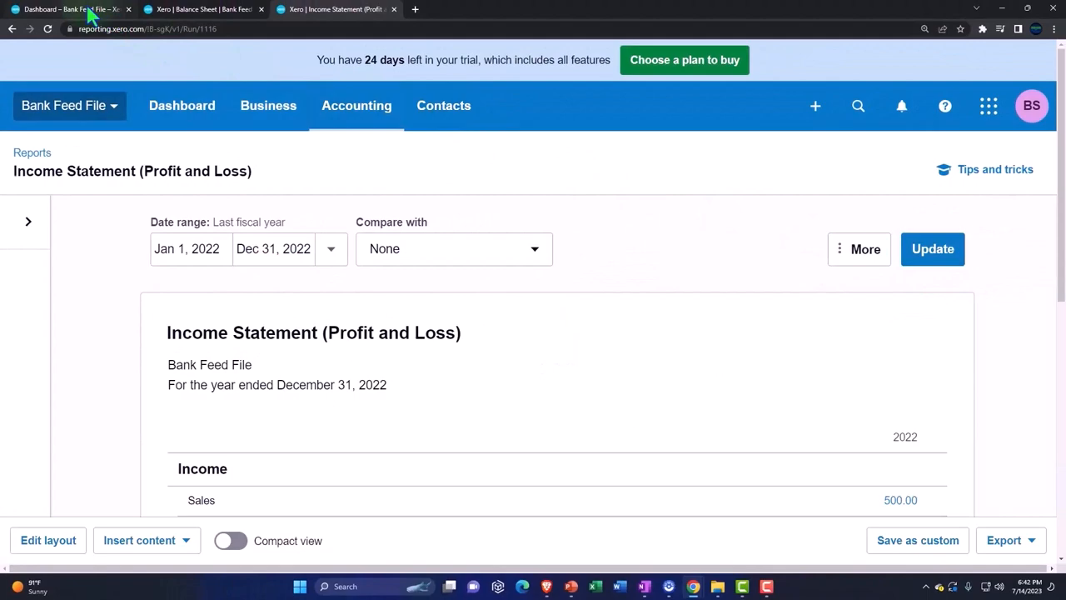
- From the dashboard reach the Checking Account transactions and its Reconcile (67) statement lines
click(182, 104)
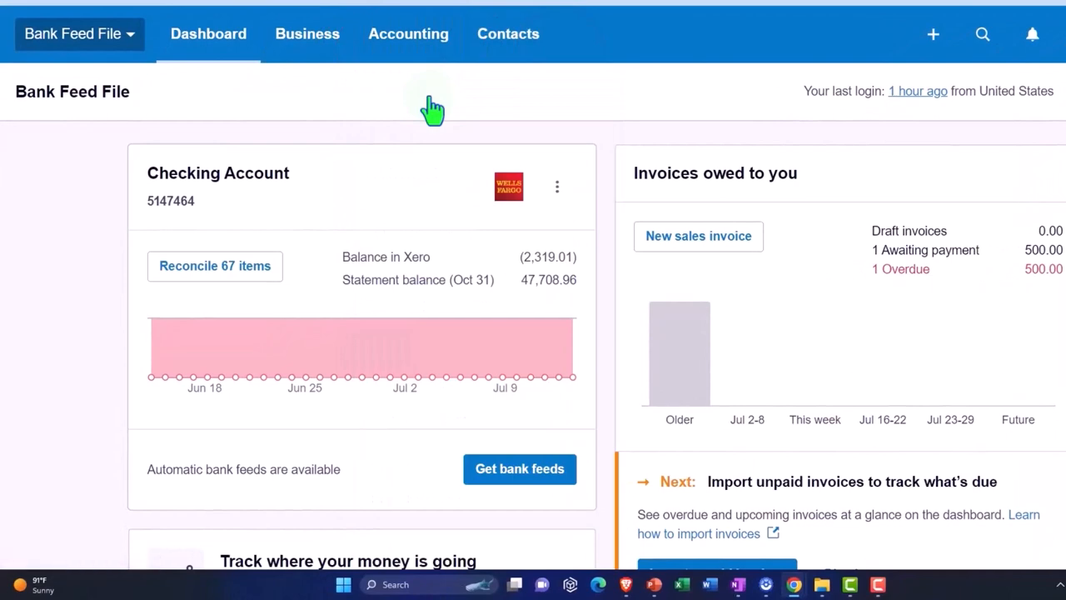
click(408, 33)
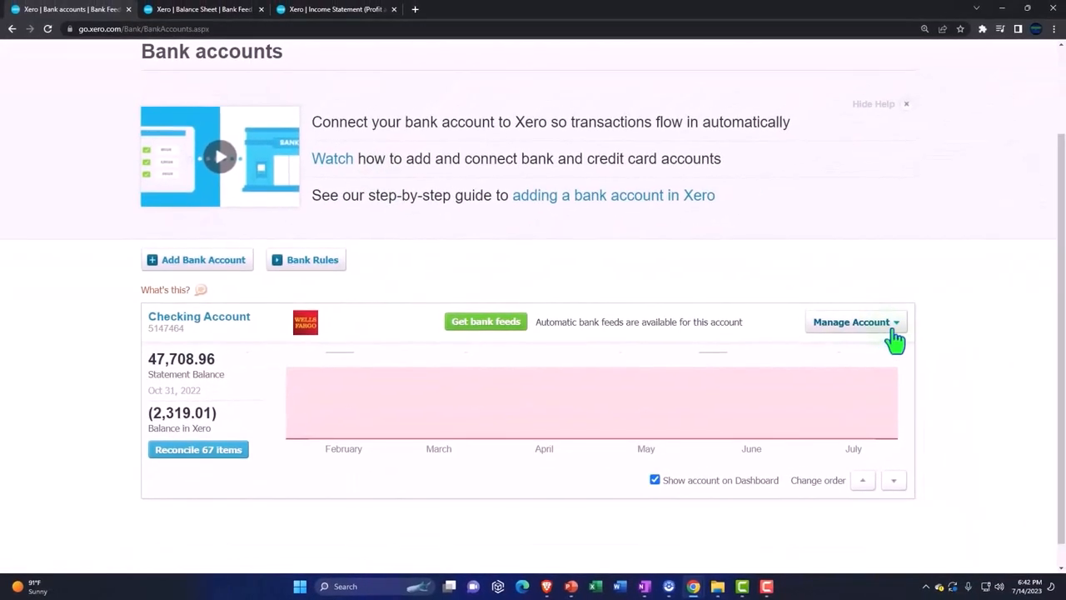
click(851, 322)
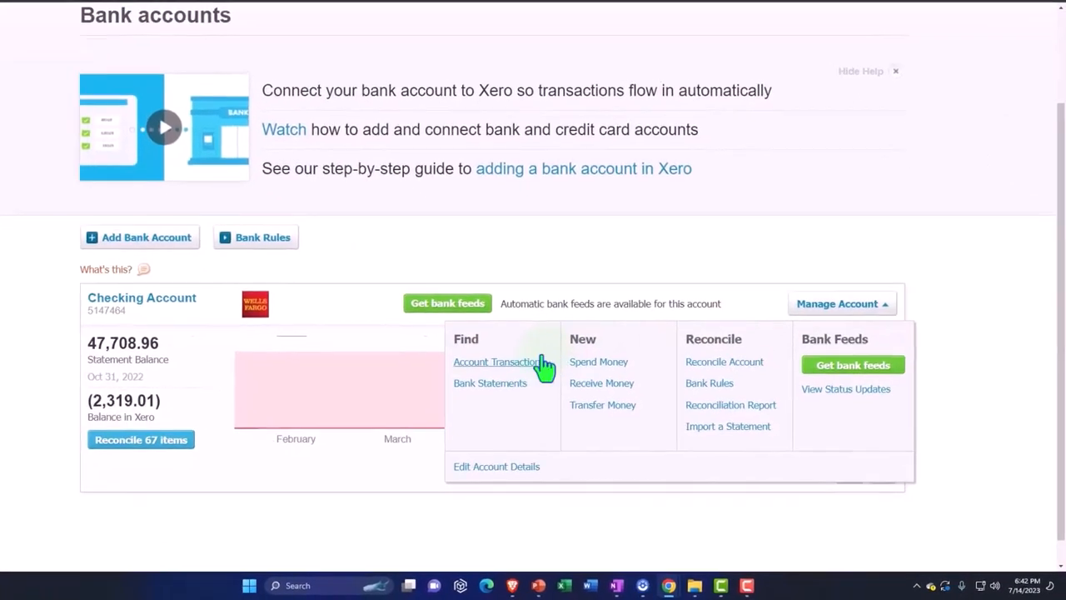
click(496, 360)
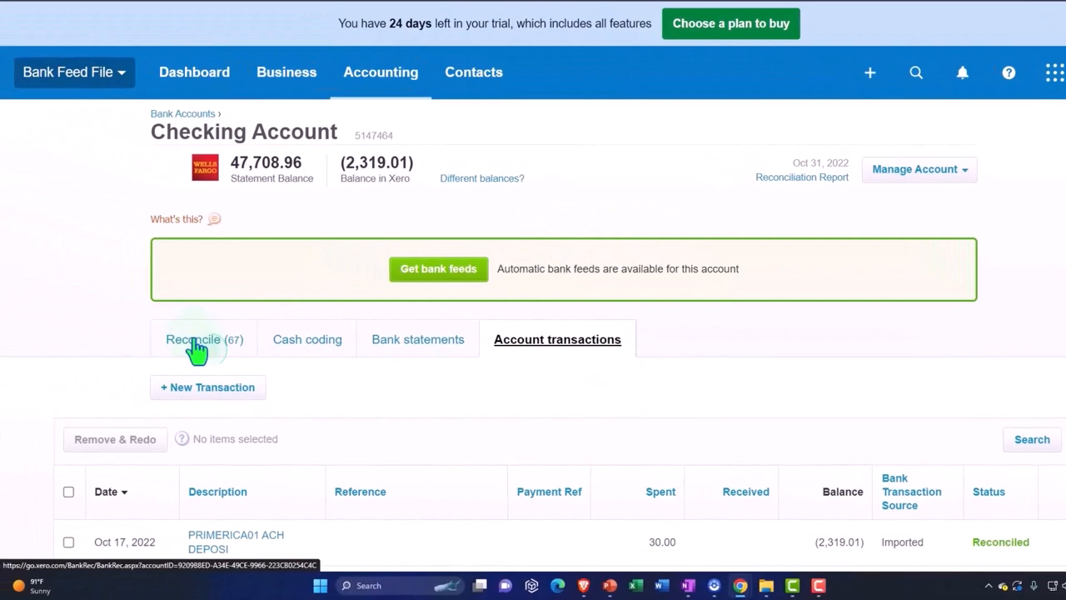
click(204, 339)
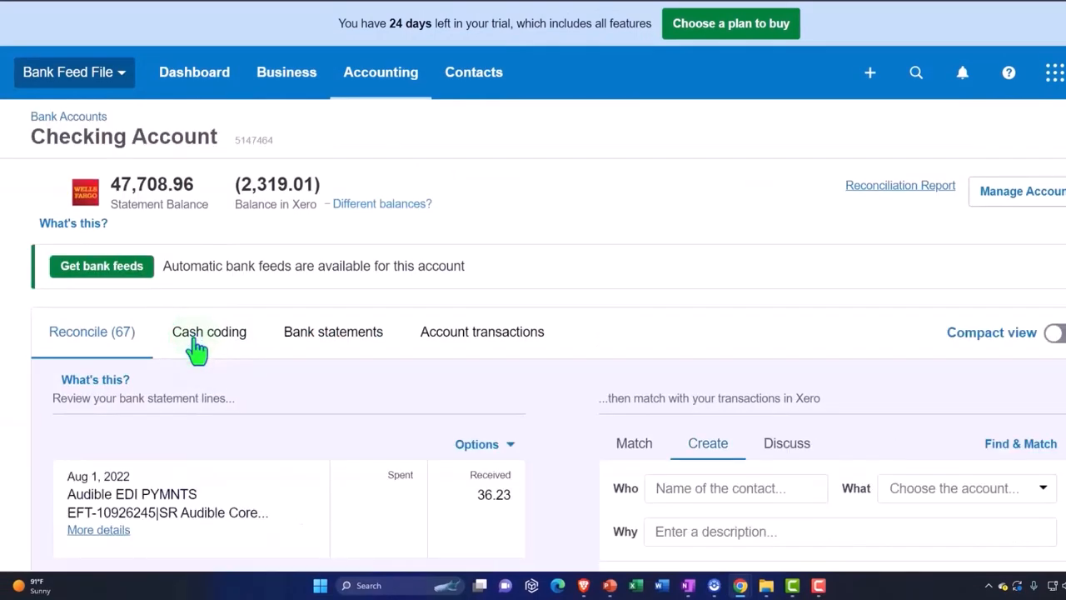
scroll(down, 3)
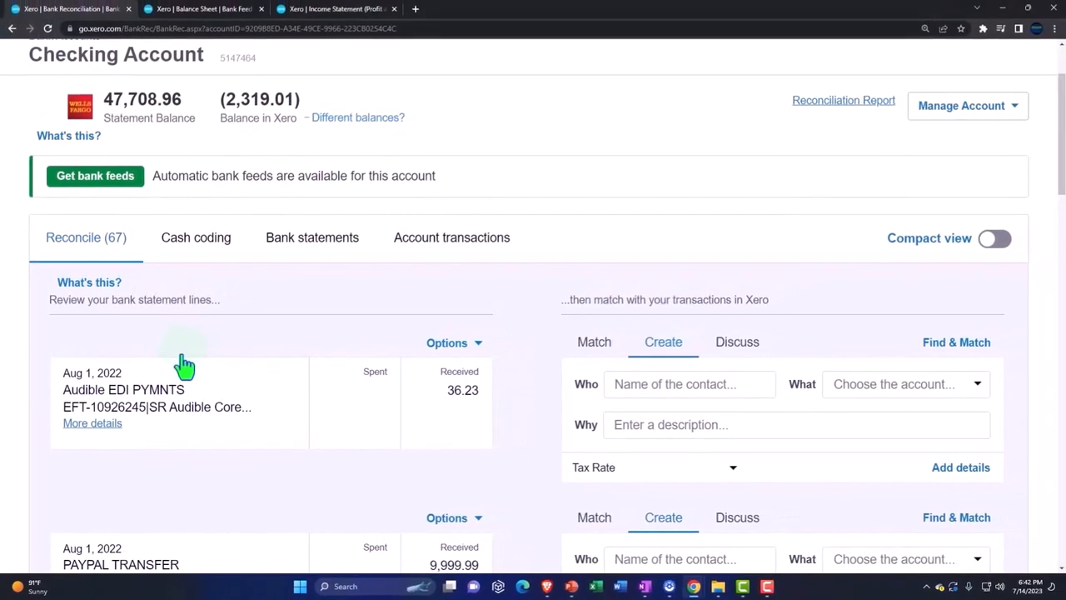
- Scroll further down the Checking Account reconciliation lines
scroll(down, 3)
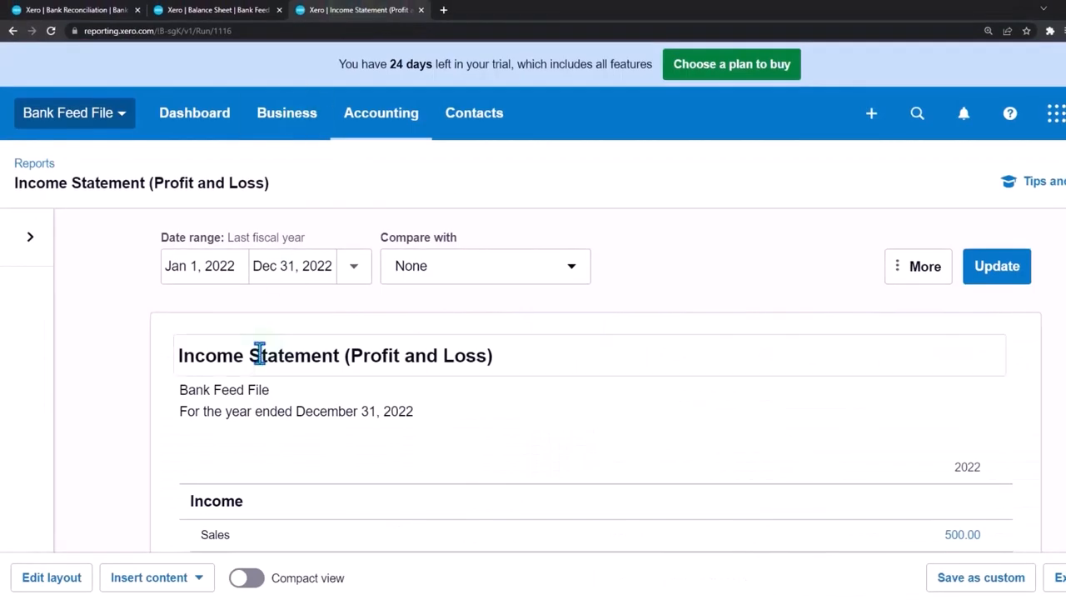
- Scroll down through the Balance Sheet's Assets section
scroll(down, 3)
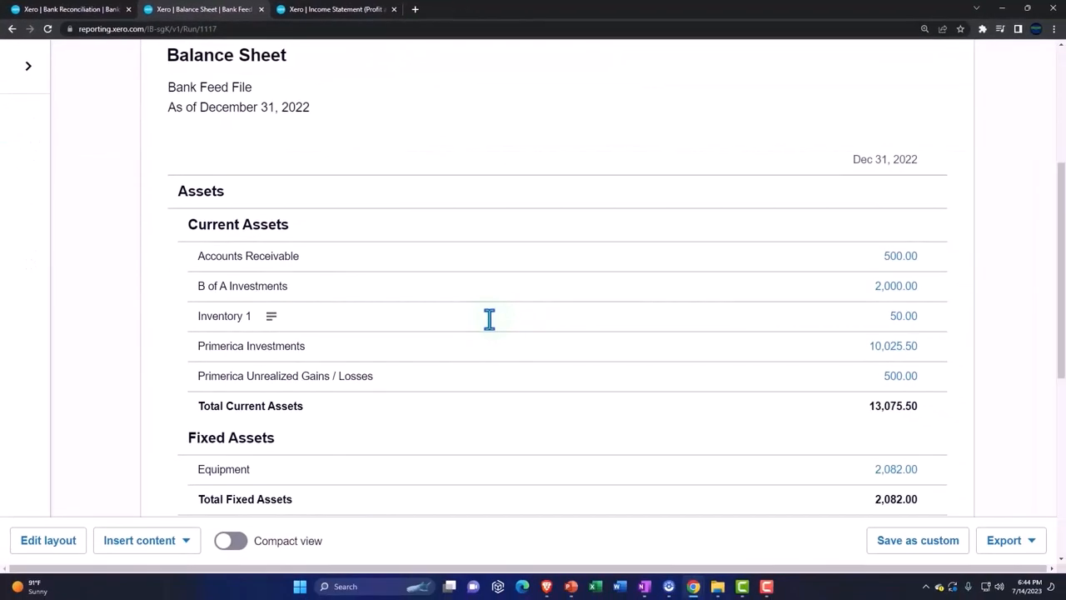
scroll(down, 3)
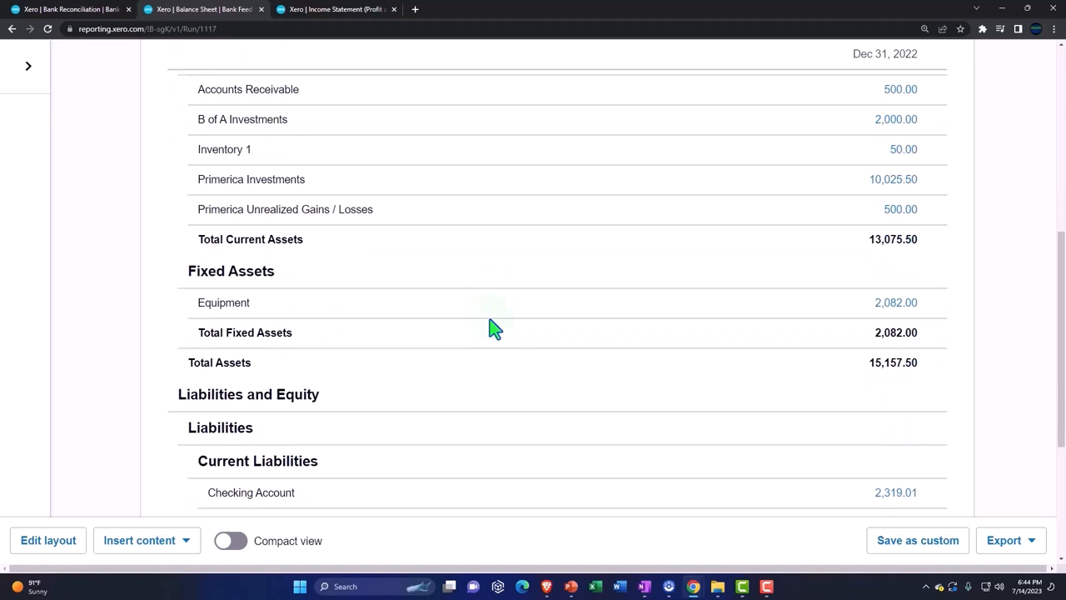
scroll(down, 3)
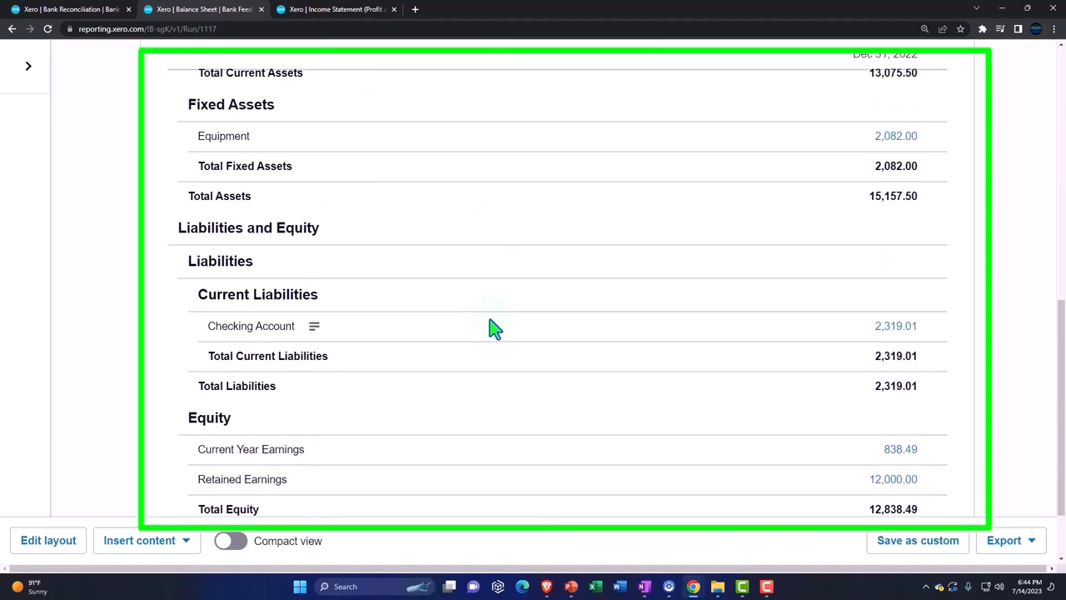
mouse_move(870, 343)
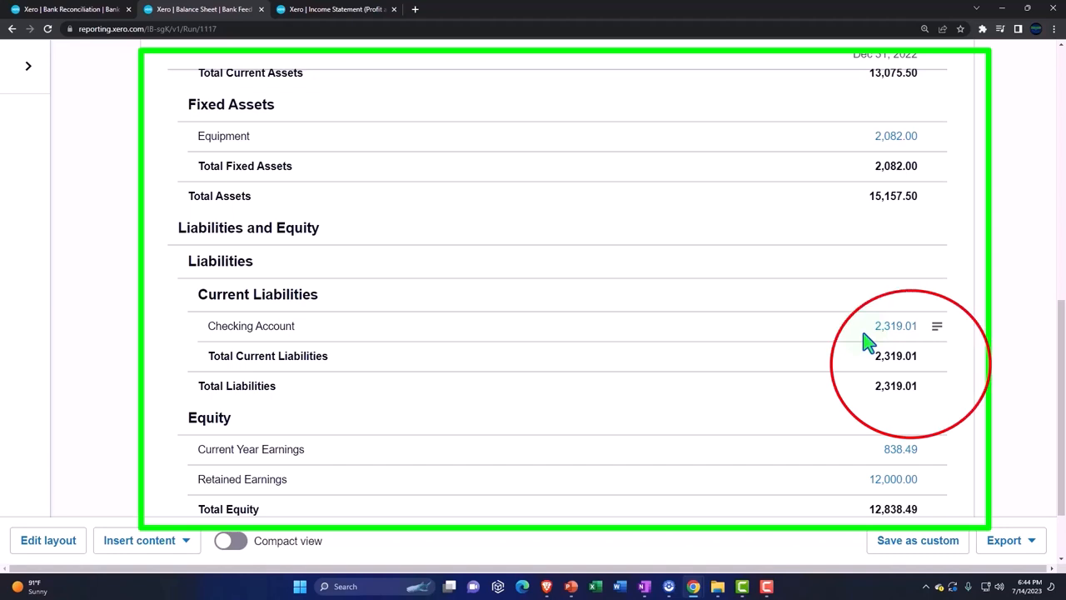
scroll(down, 3)
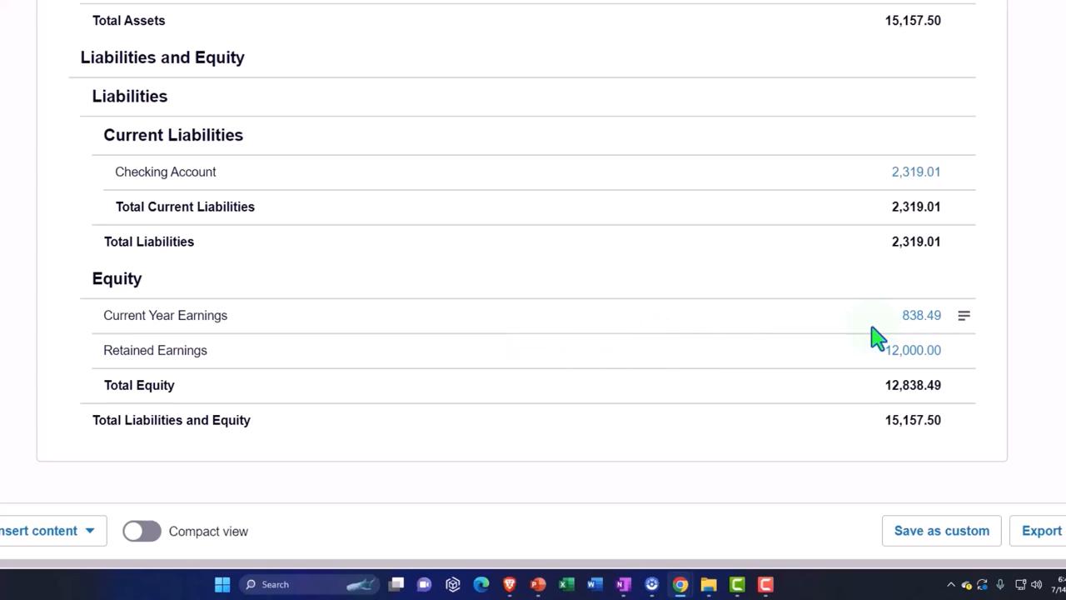
mouse_move(866, 343)
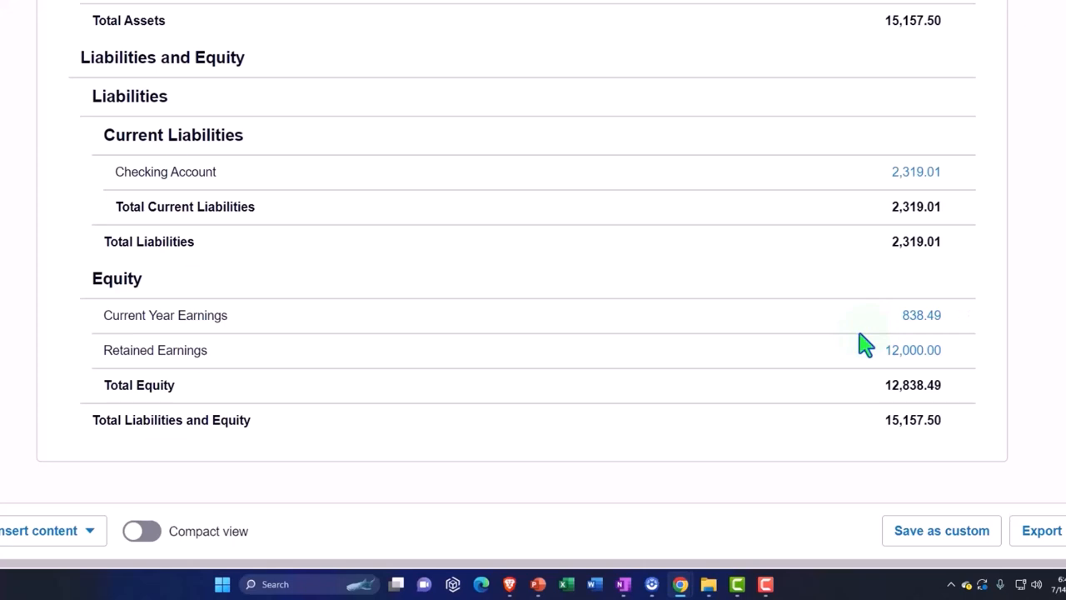
scroll(down, 3)
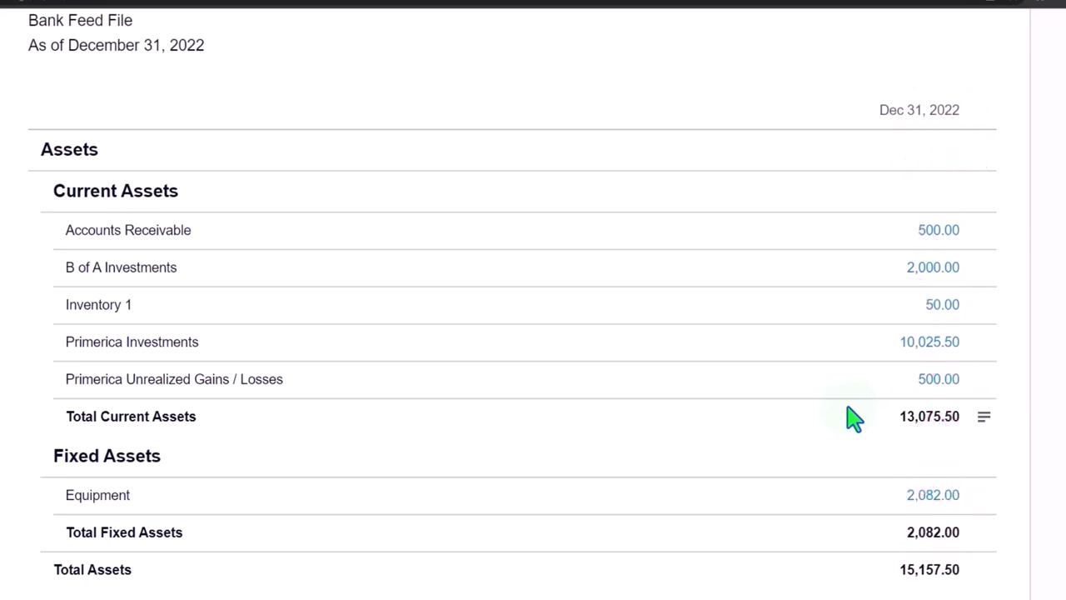
mouse_move(817, 498)
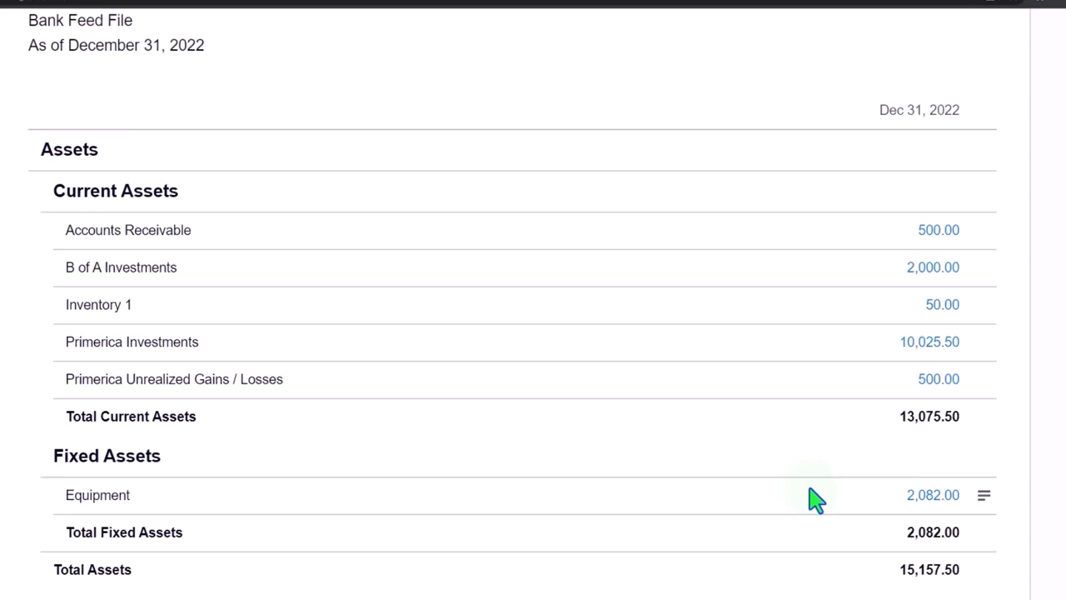
scroll(down, 3)
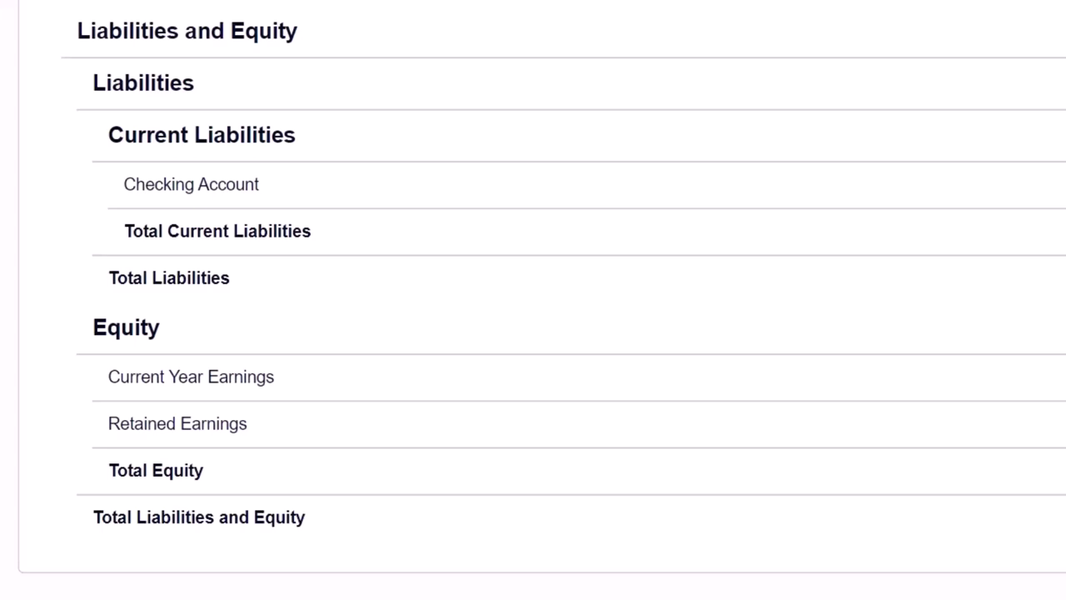
- Compare the Balance Sheet's current year earnings with the Income Statement's $838.49 net income
scroll(down, 3)
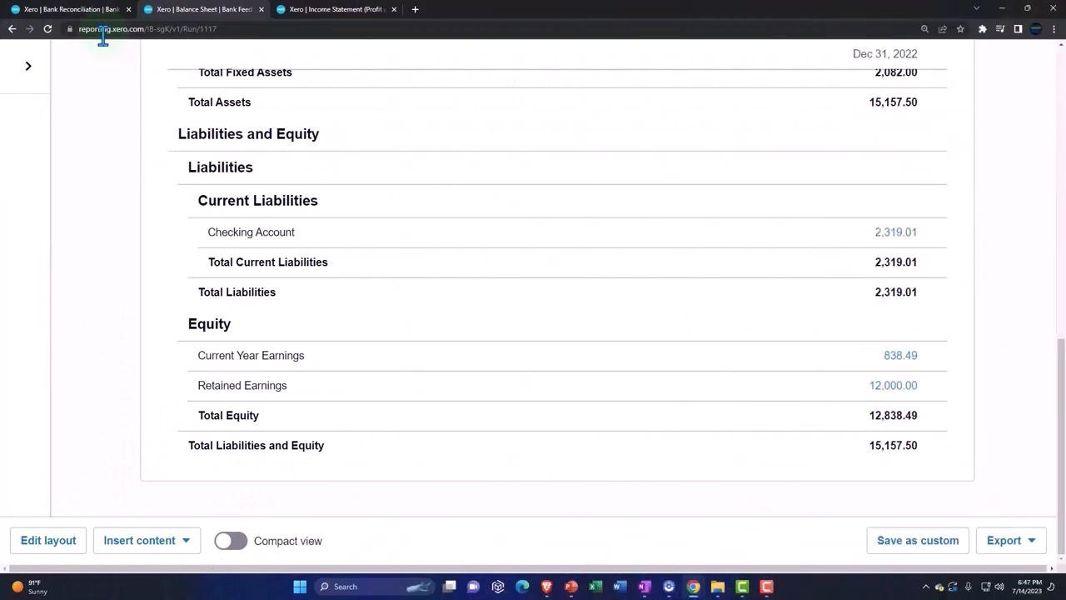
mouse_move(126, 123)
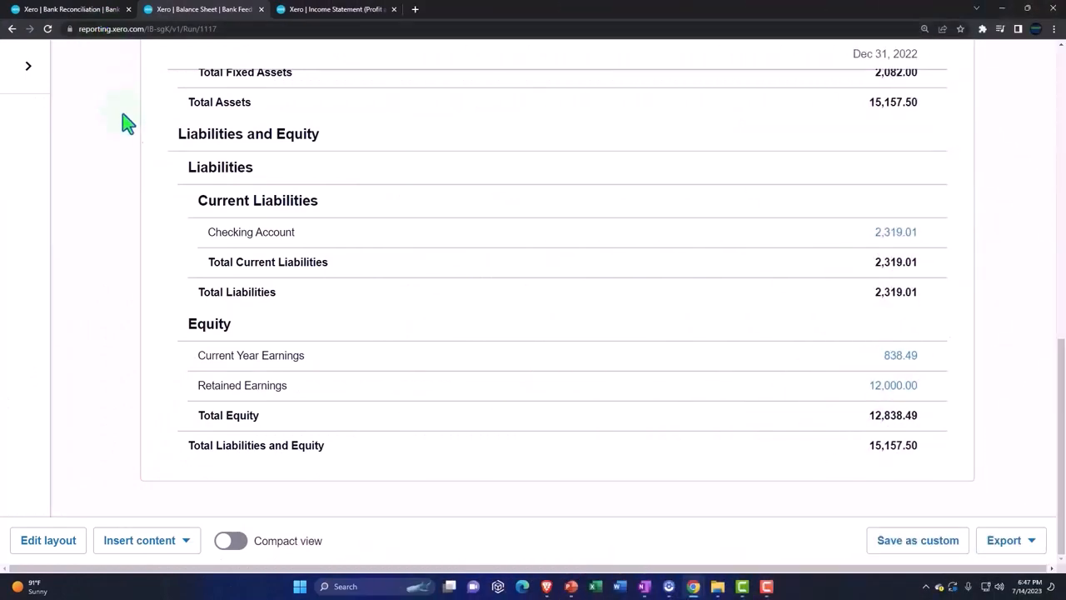
mouse_move(337, 53)
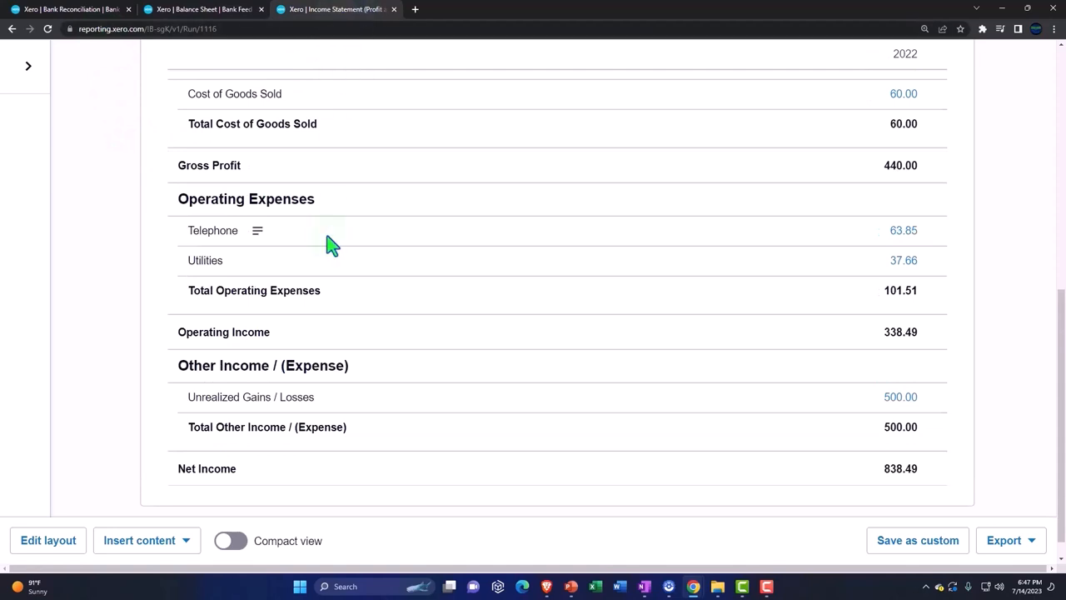
click(203, 10)
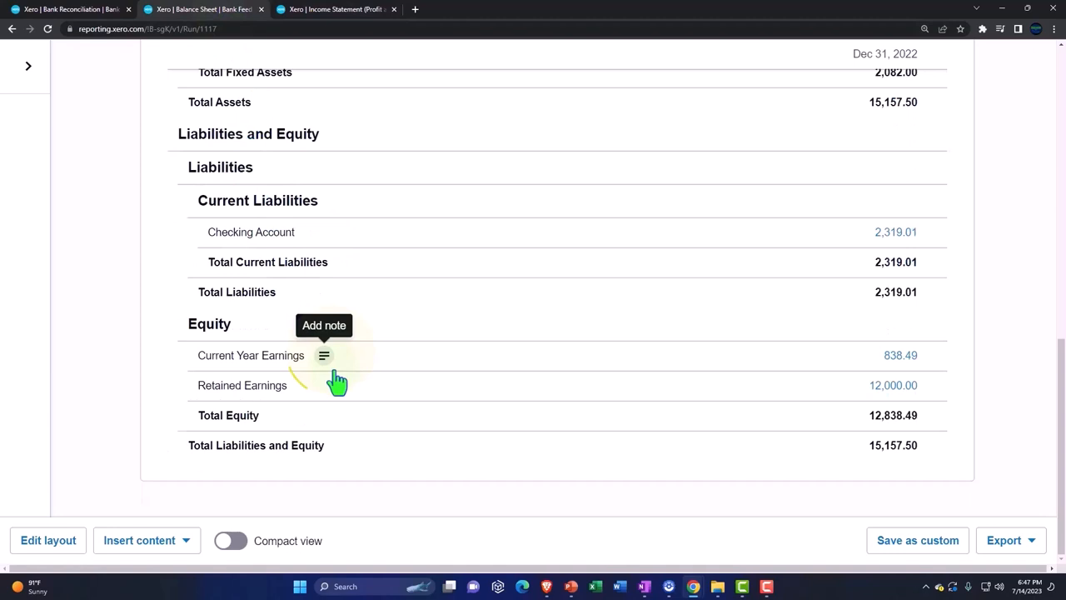
mouse_move(491, 397)
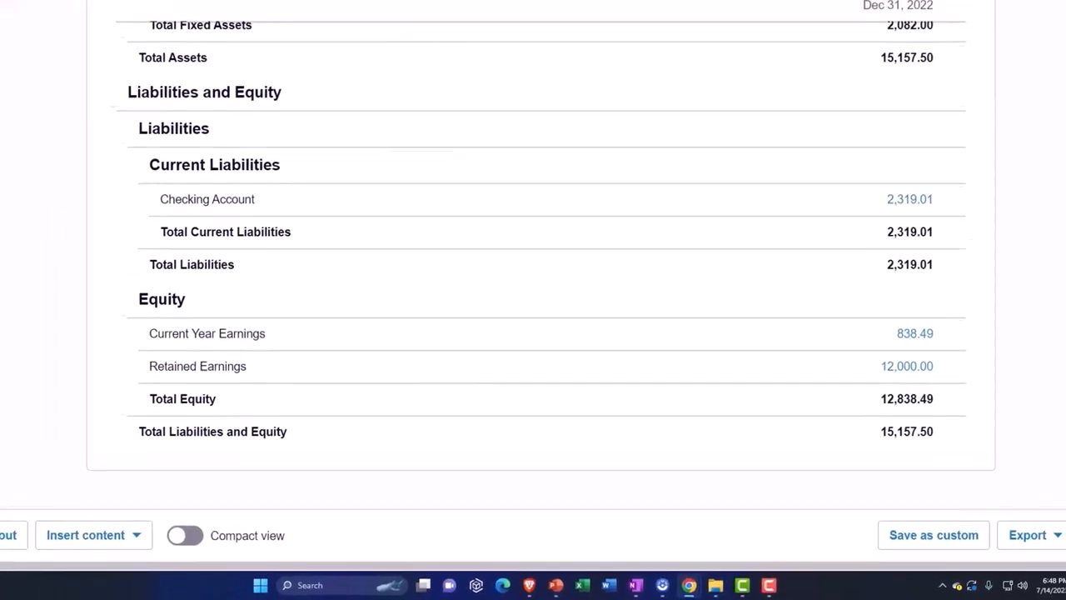
click(333, 10)
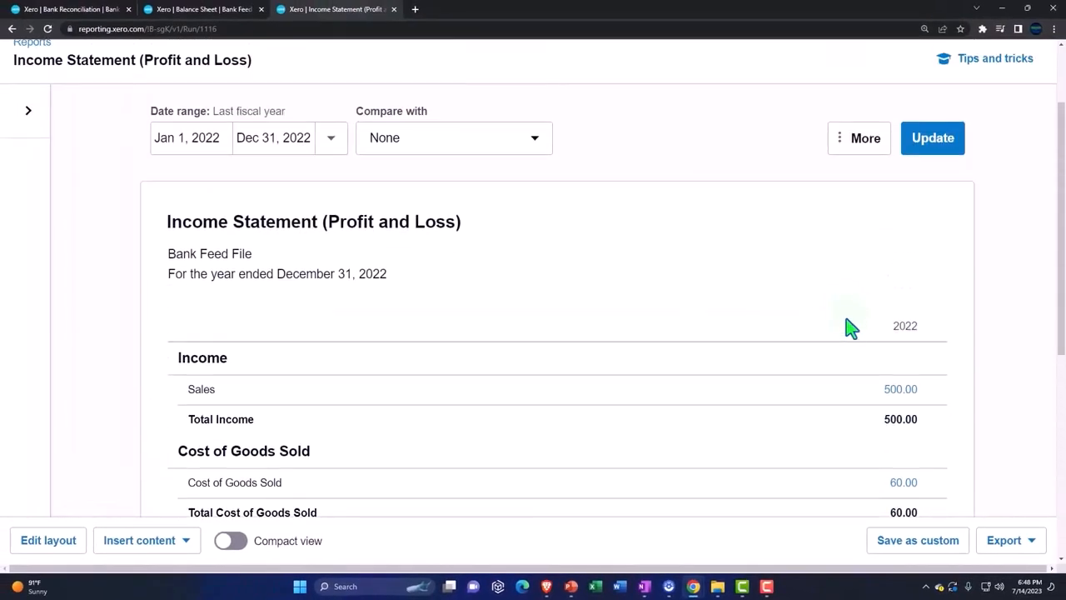
- Return to the reconciliation tab and bring up the Chart of Accounts
click(903, 325)
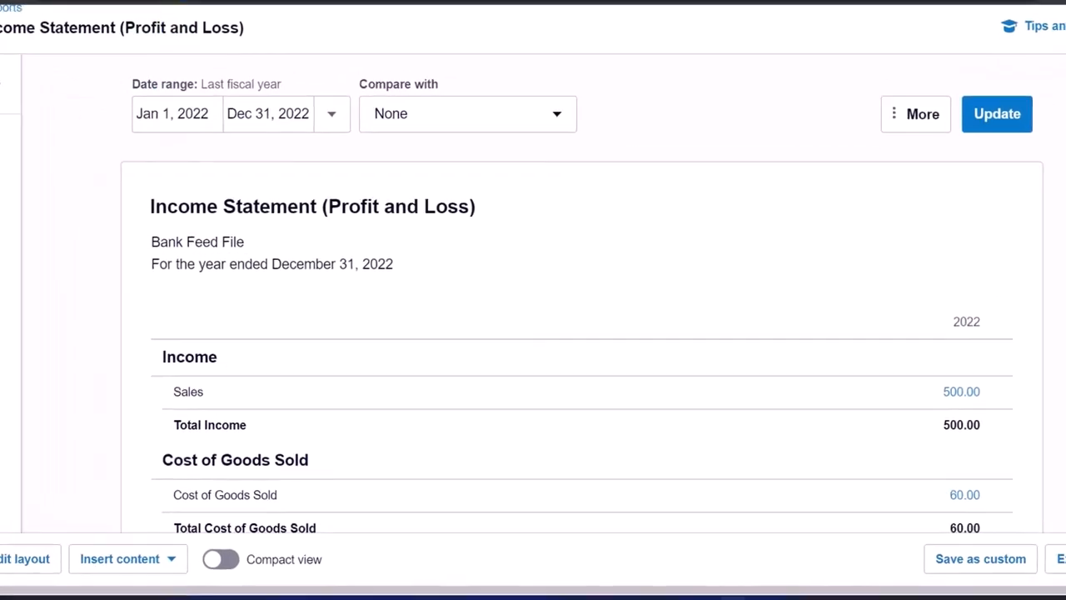
click(75, 10)
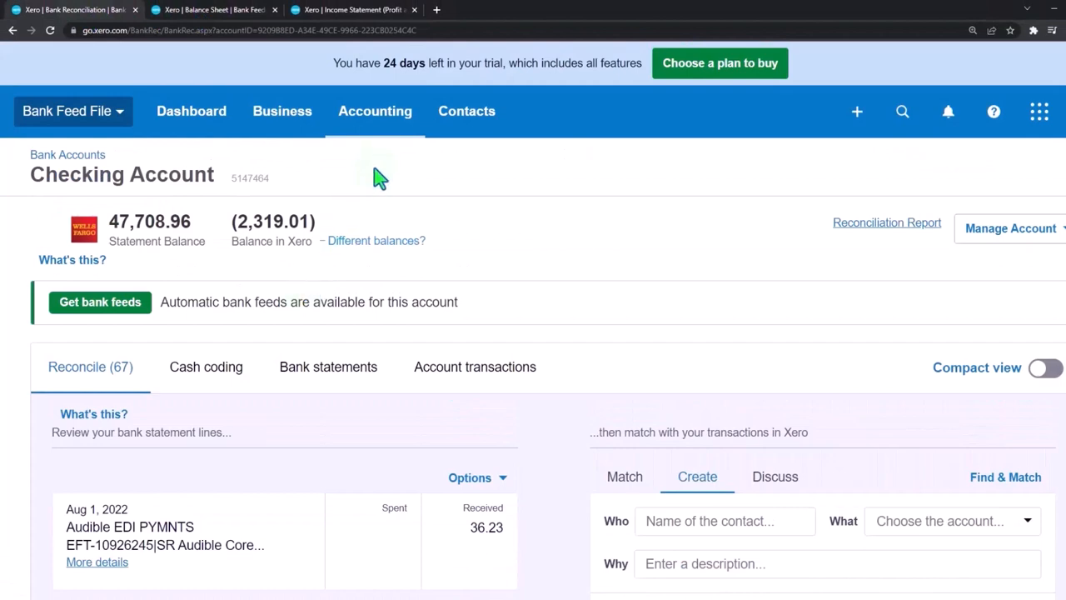
click(374, 110)
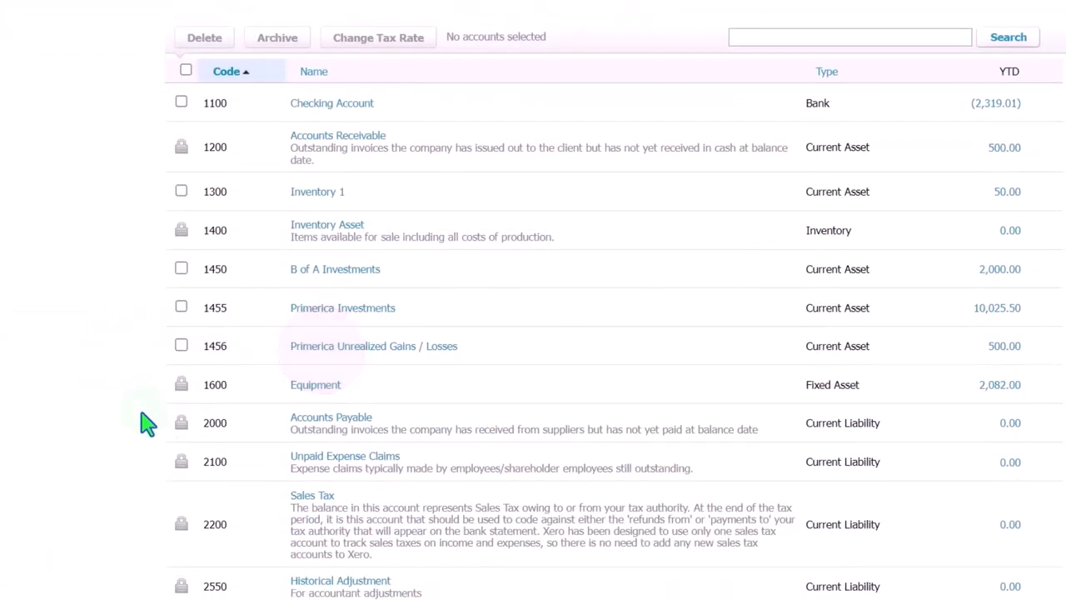
- Scroll through the account codes to Sales and expenses, then back to the top
scroll(down, 3)
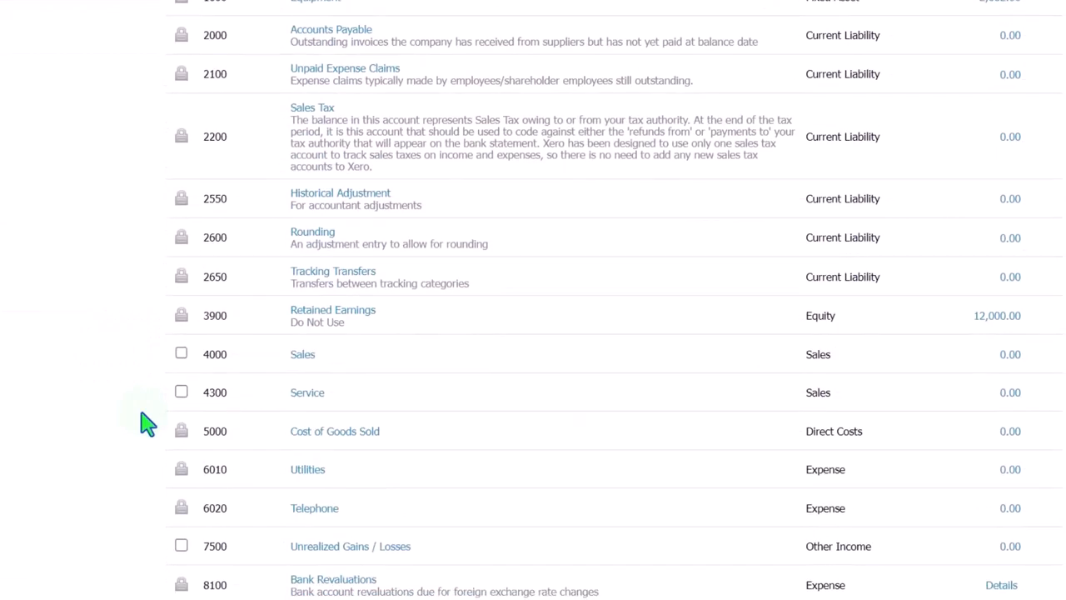
scroll(down, 3)
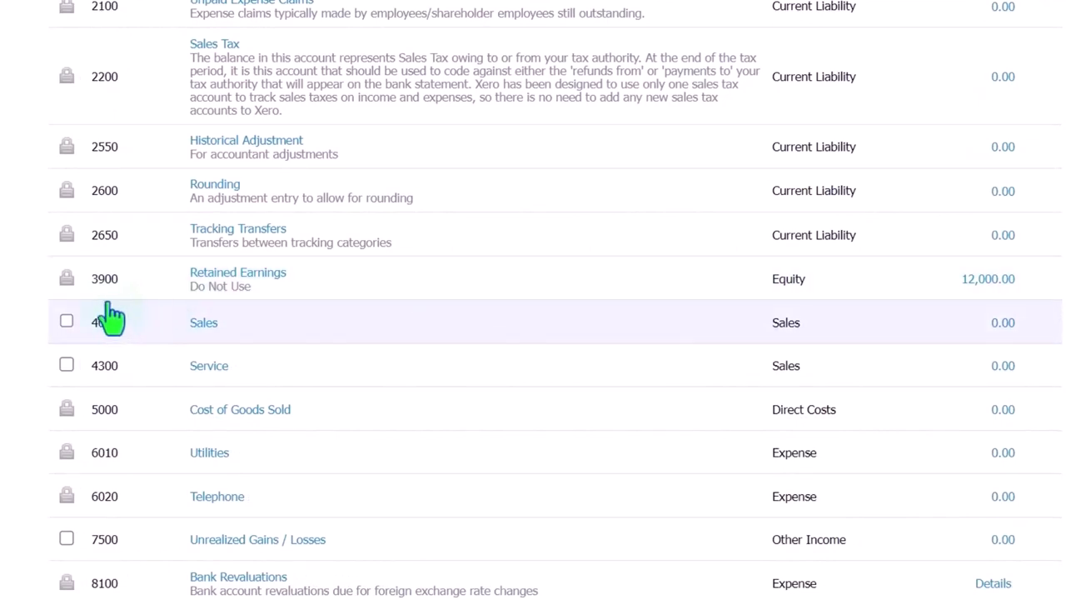
mouse_move(110, 320)
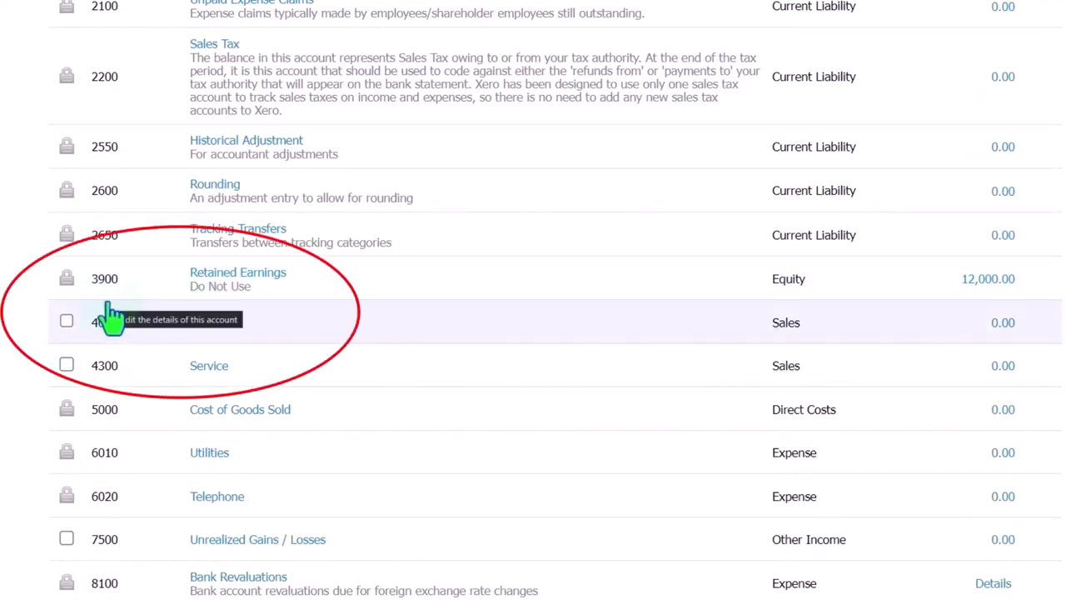
scroll(up, 3)
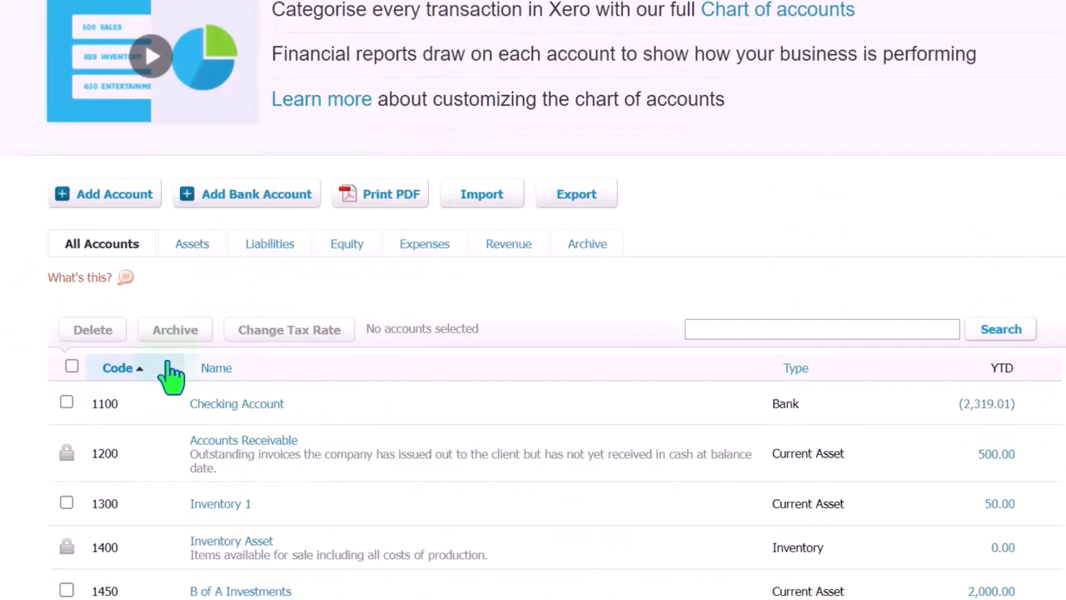
- Add a new Equity account with code 3800 named Draws and save it
click(103, 193)
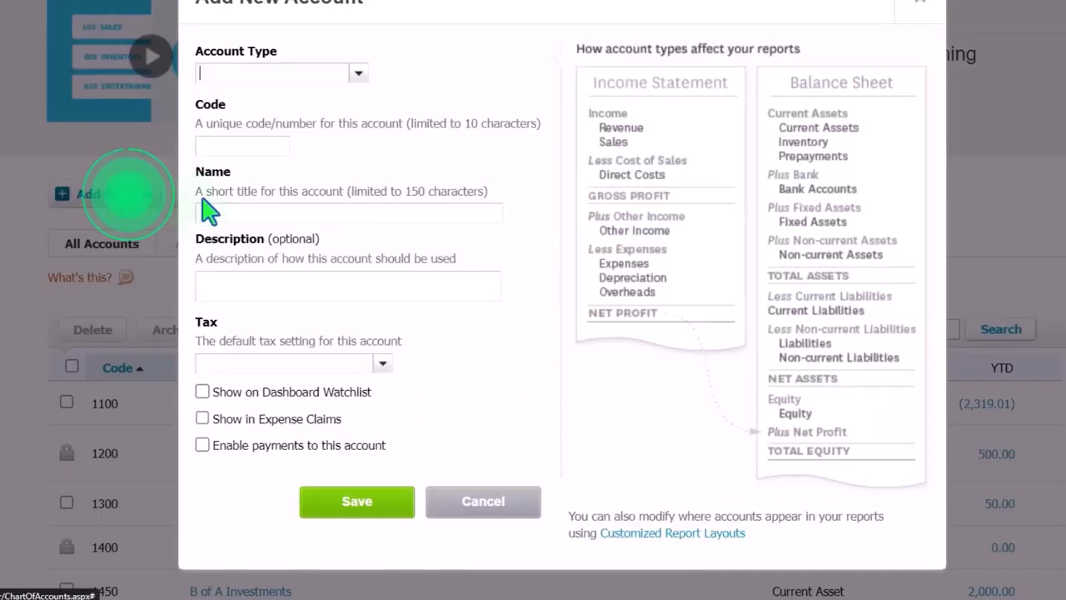
text(3800)
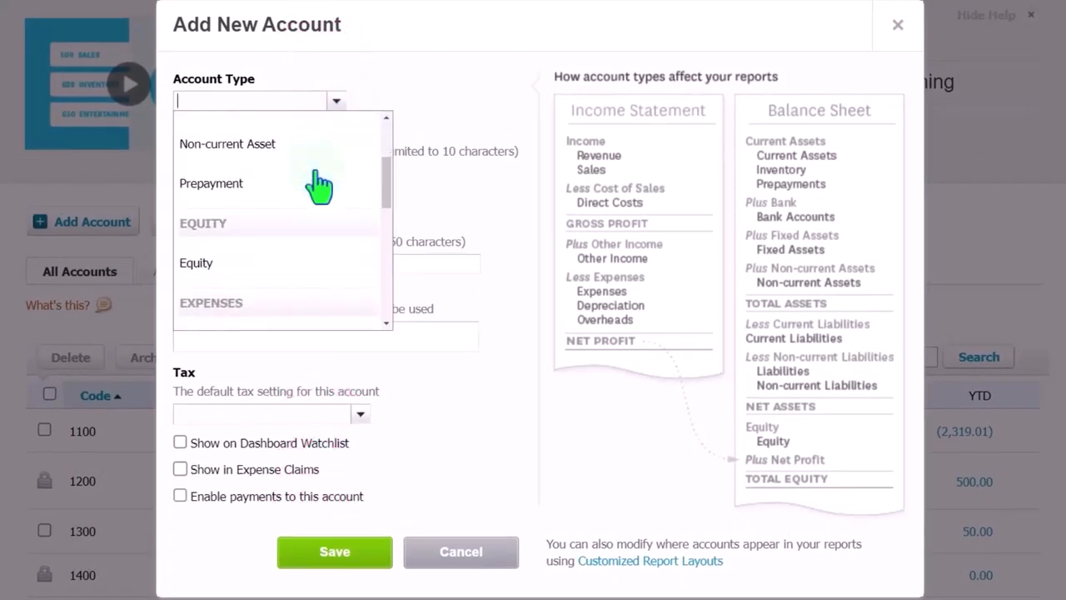
click(197, 263)
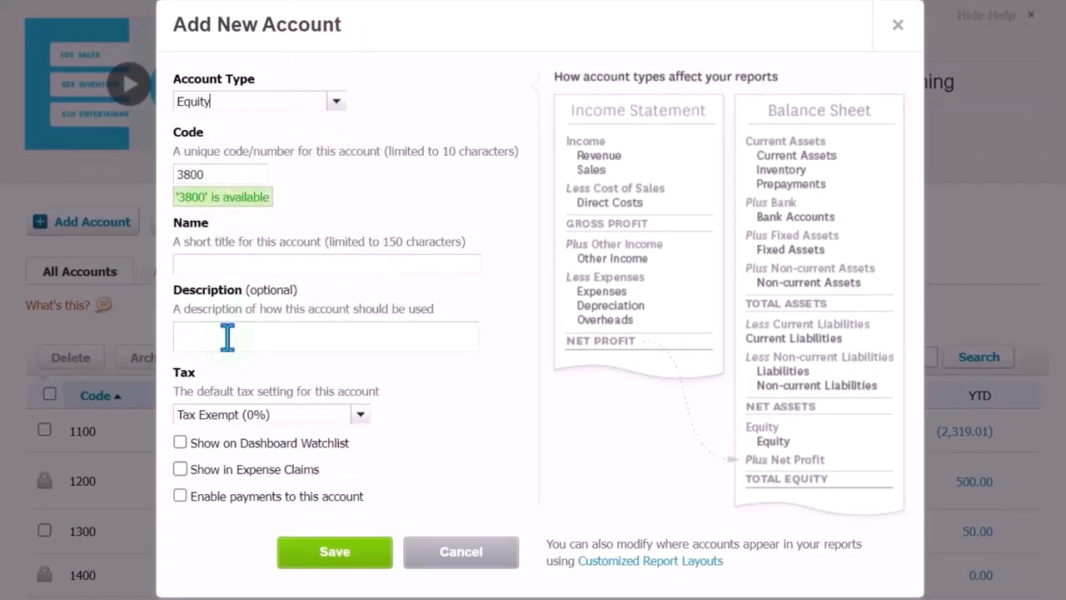
text(Draws)
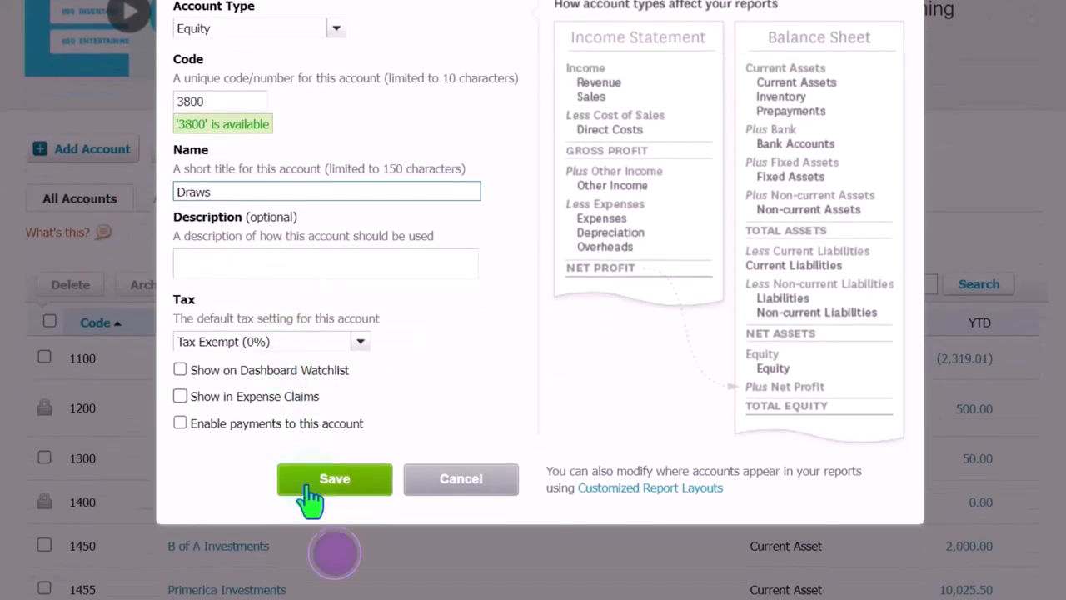
click(333, 478)
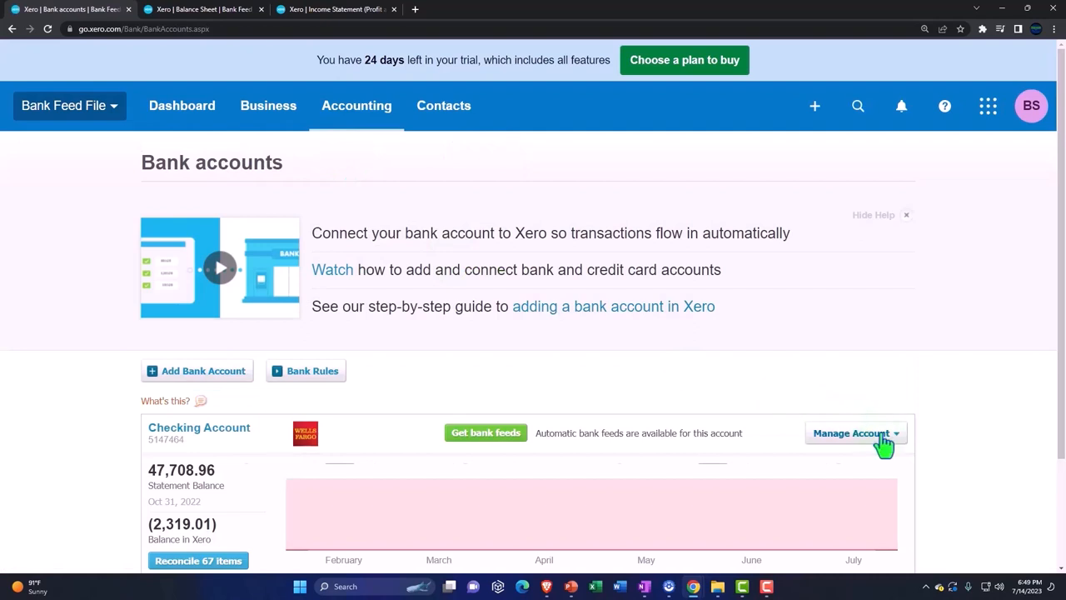
- Reopen the Checking Account's Reconcile statement lines and scroll past Aug 15–17, 2022
click(850, 433)
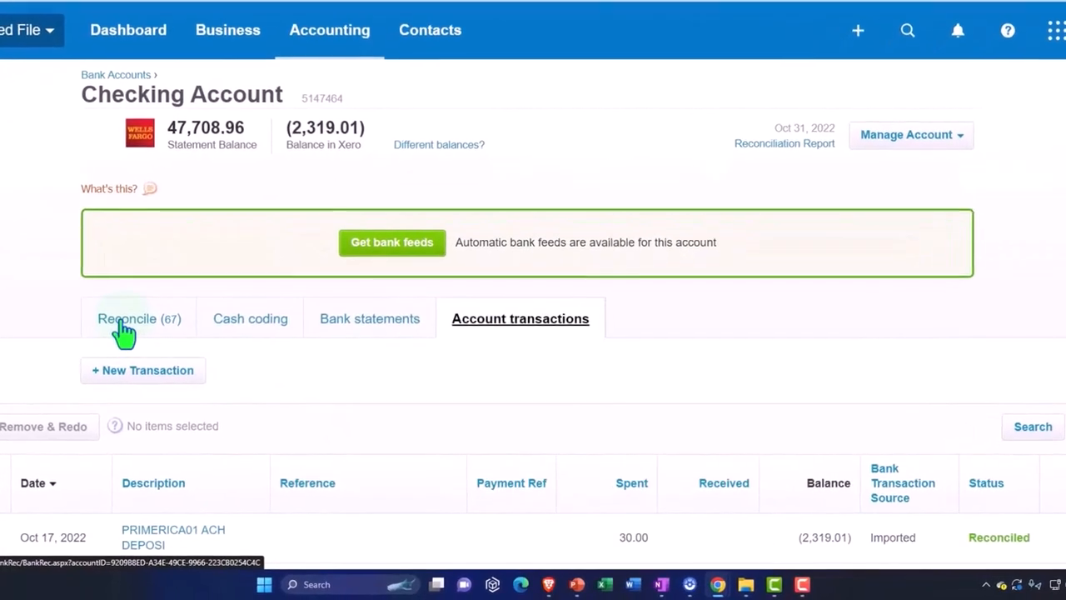
click(138, 319)
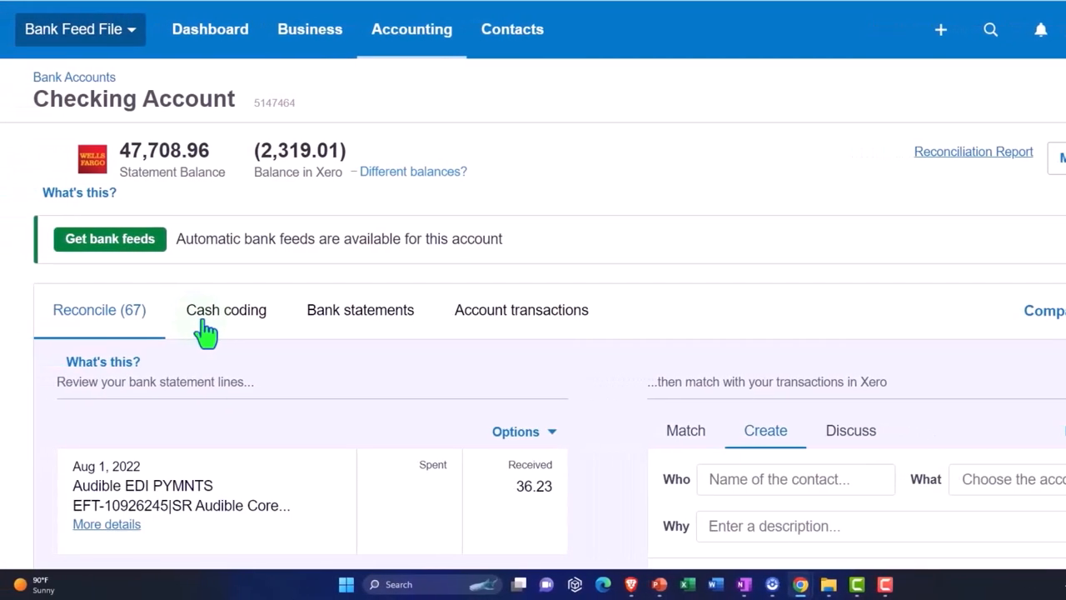
scroll(down, 3)
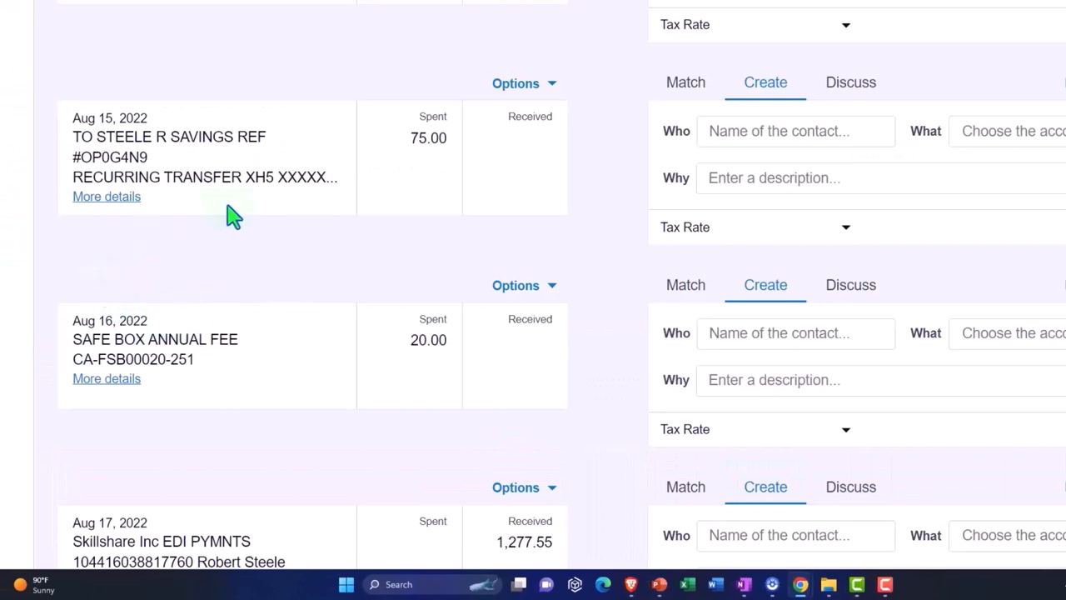
mouse_move(423, 180)
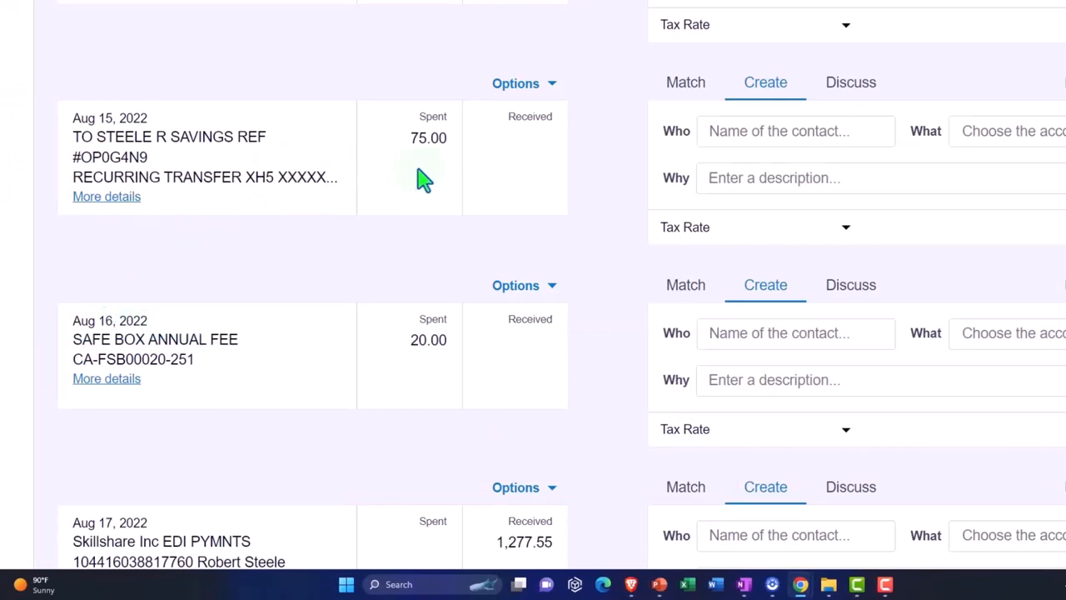